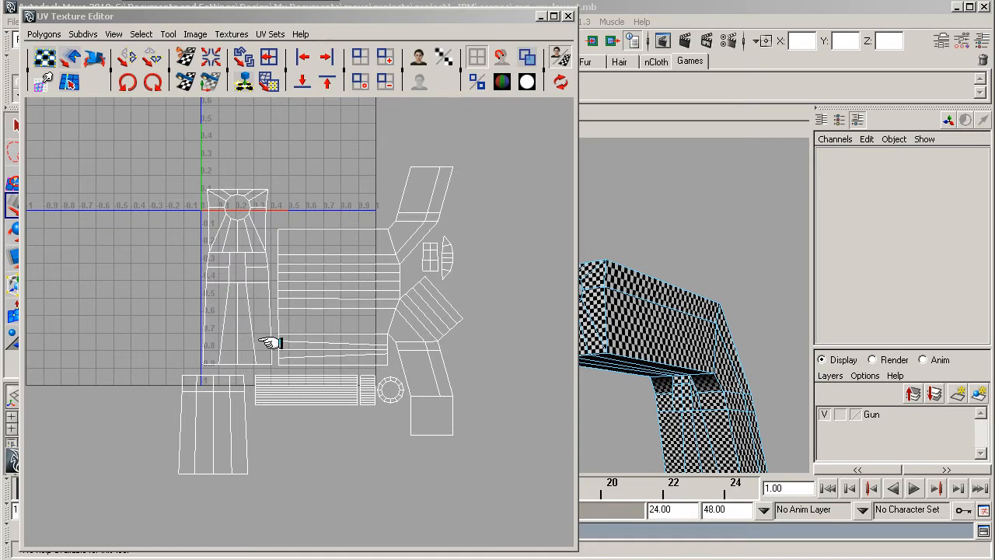
mouse_move(247, 272)
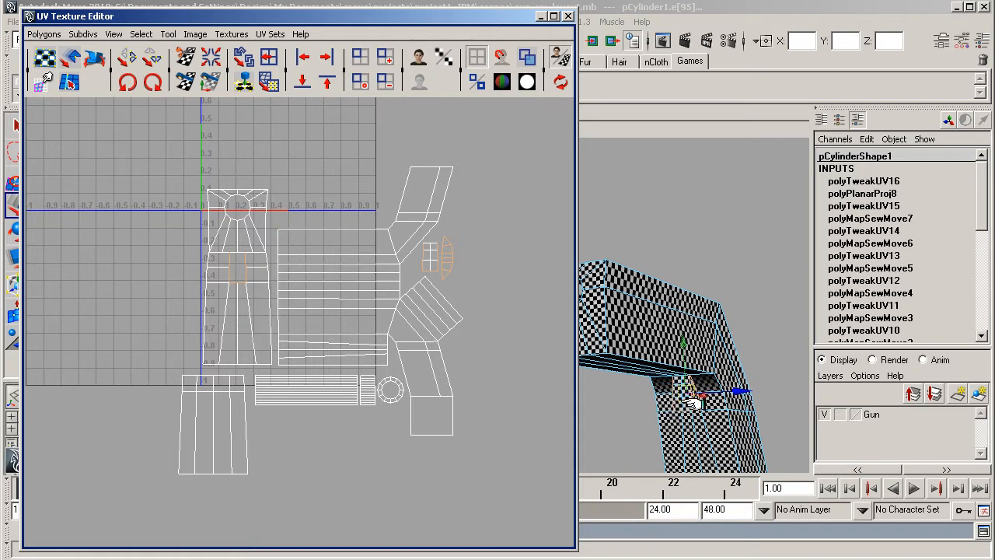
mouse_move(473, 268)
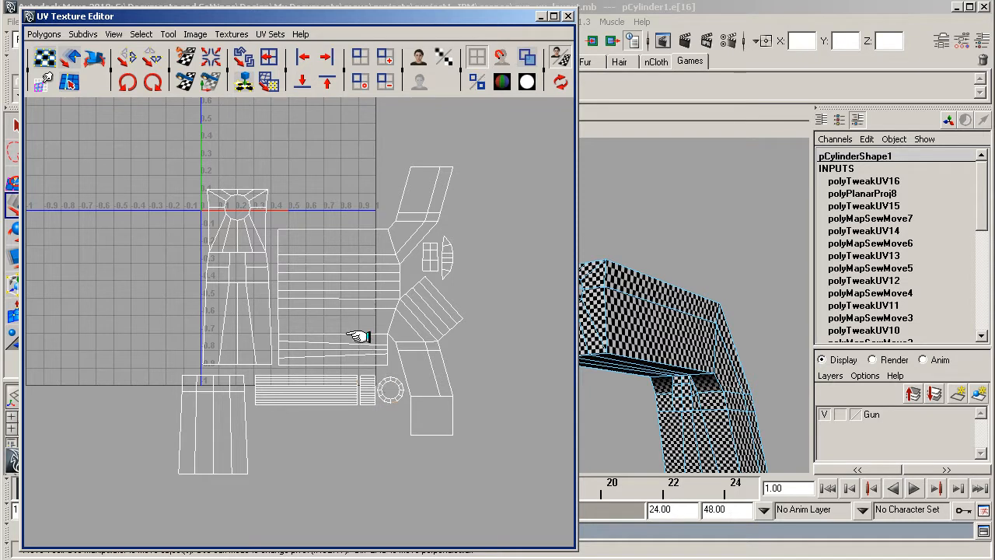
mouse_move(412, 314)
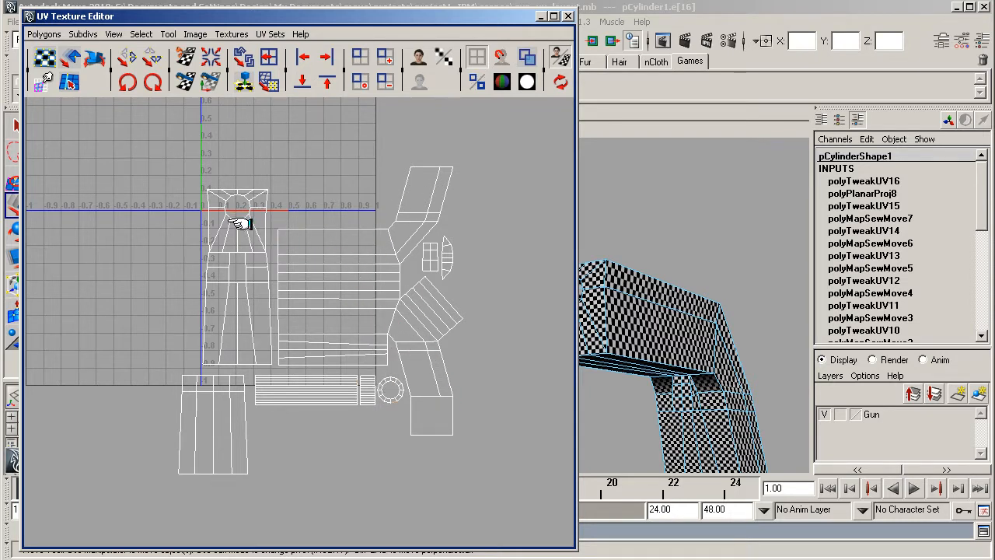
mouse_move(226, 317)
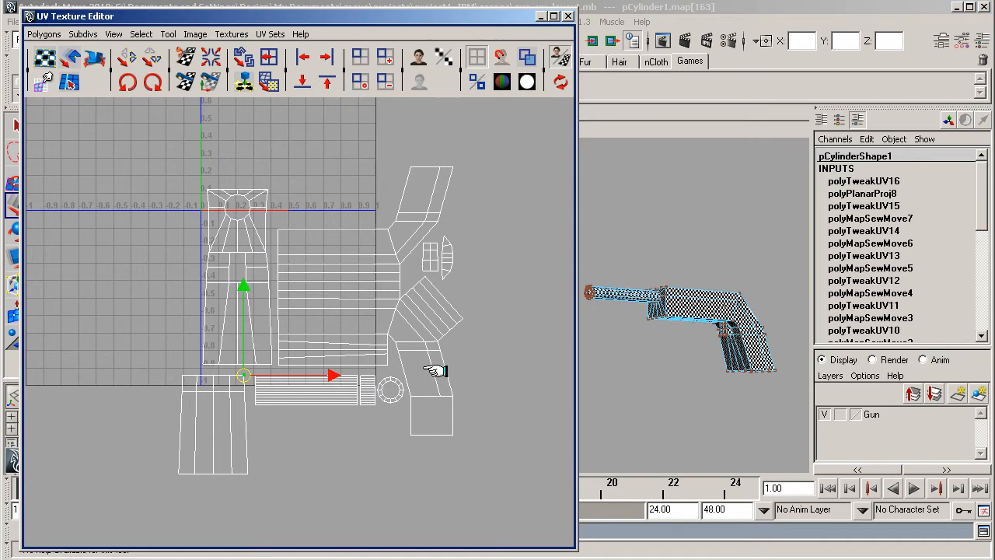
mouse_move(274, 420)
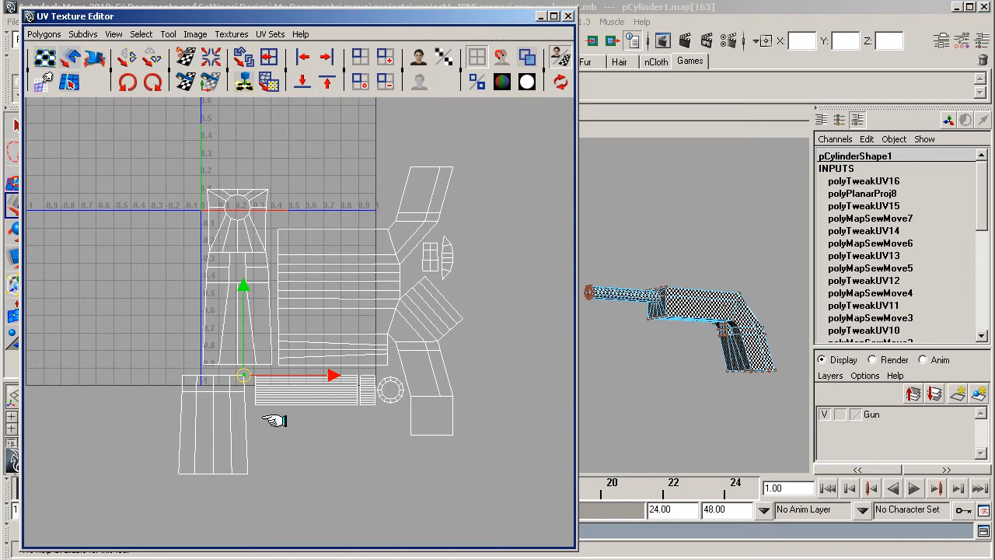
mouse_move(330, 343)
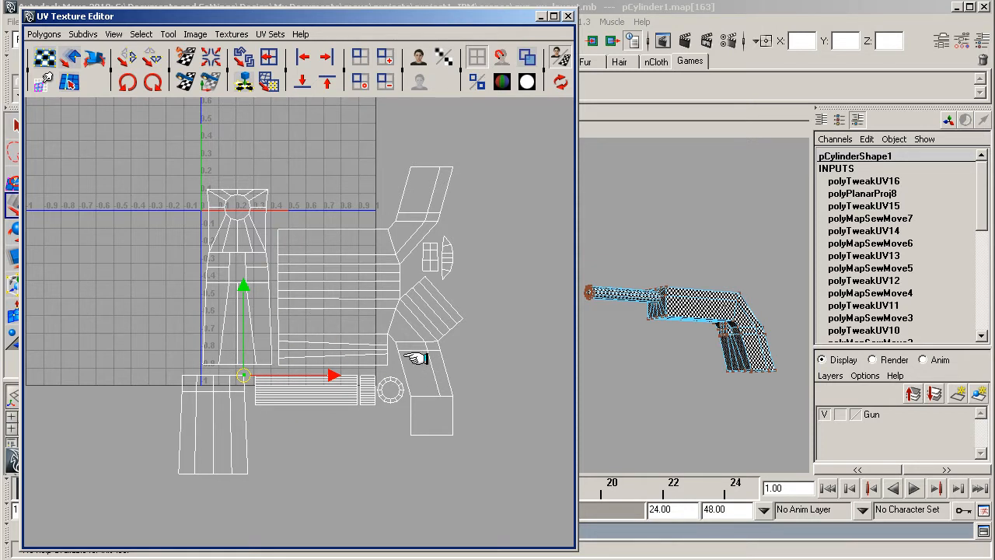
mouse_move(470, 289)
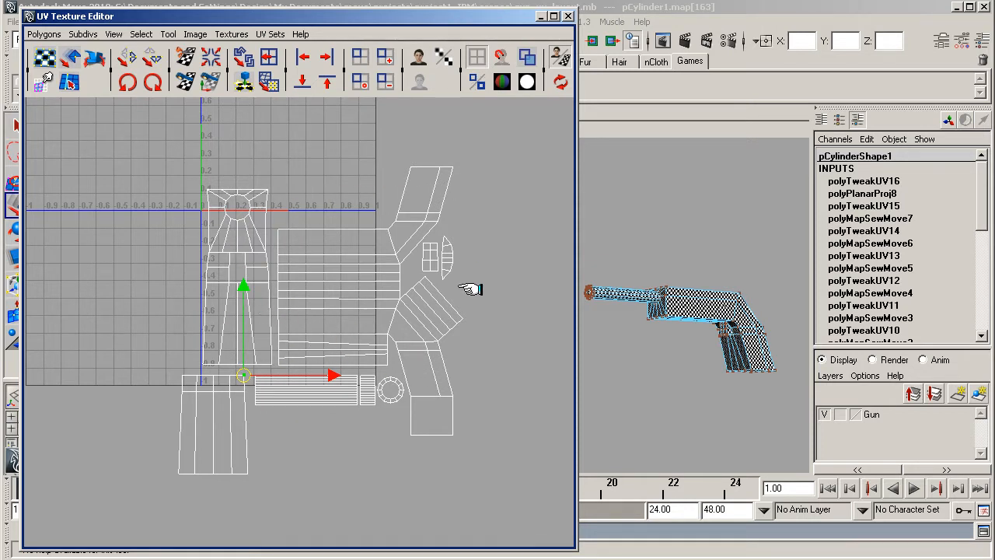
mouse_move(305, 255)
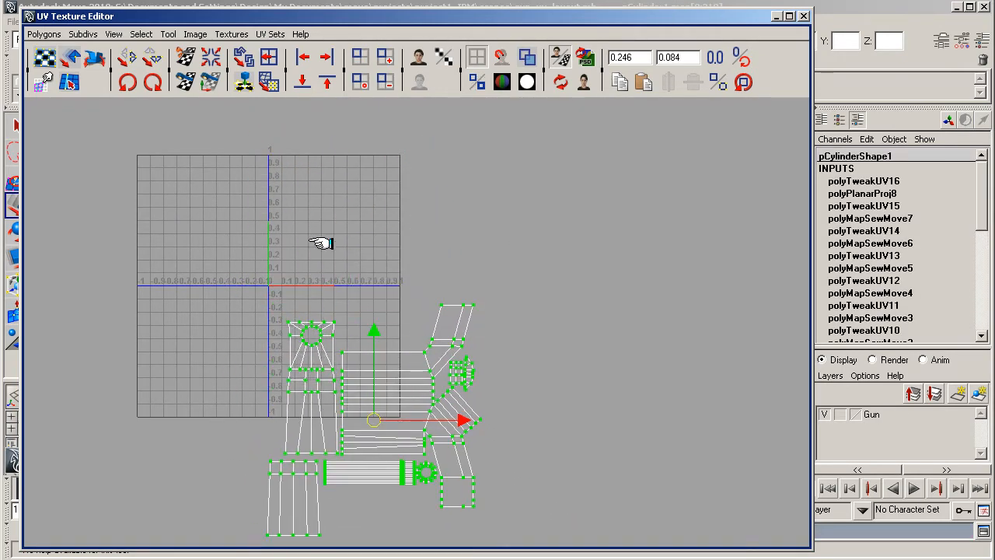
mouse_move(336, 248)
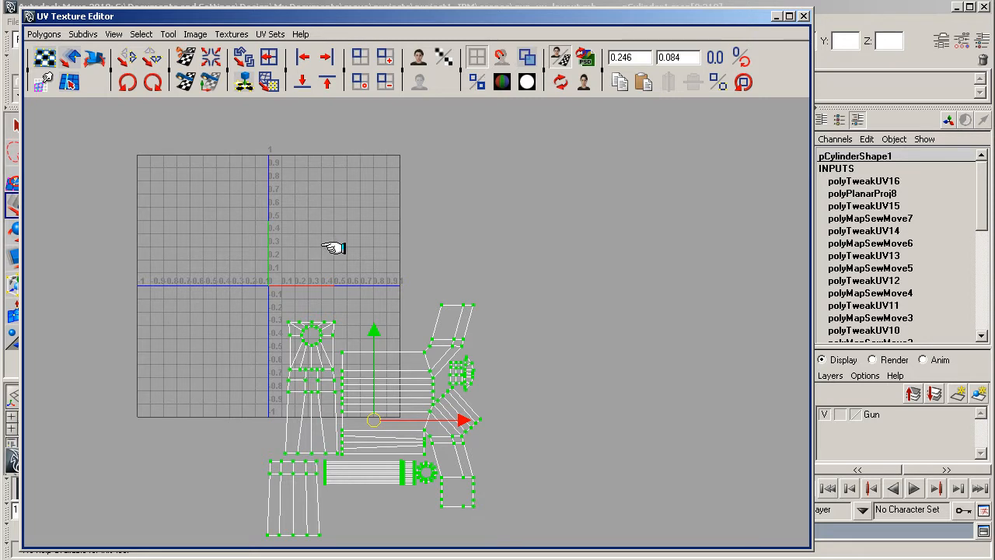
mouse_move(271, 282)
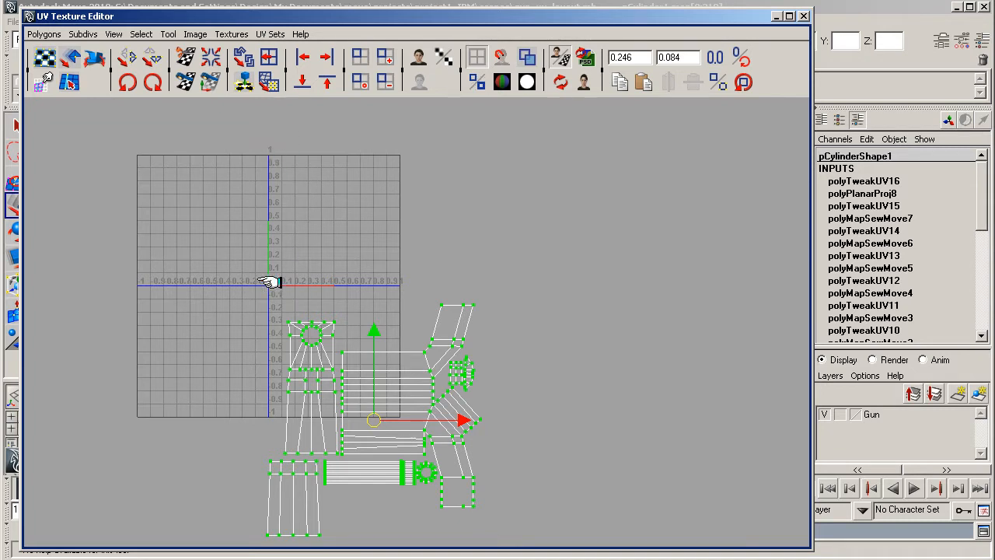
mouse_move(302, 184)
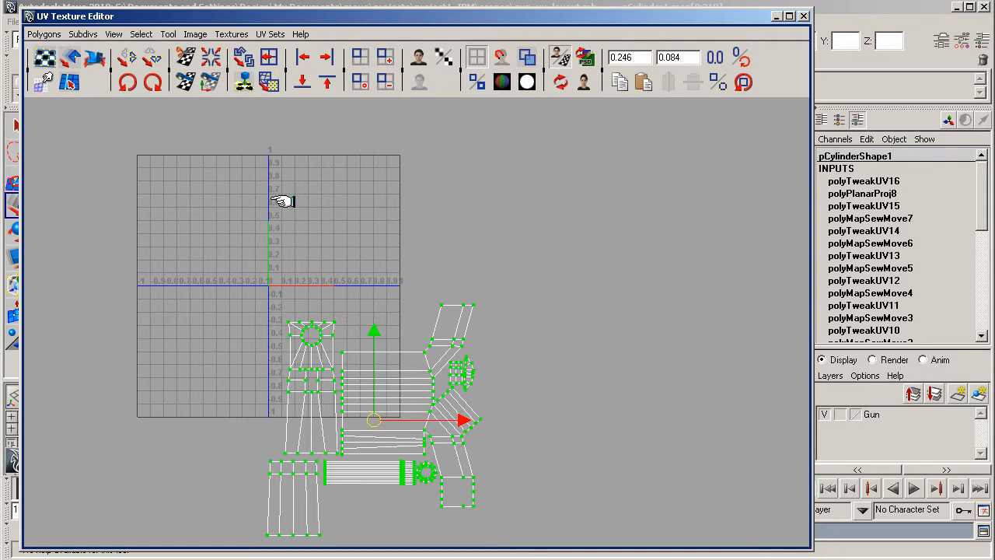
mouse_move(188, 141)
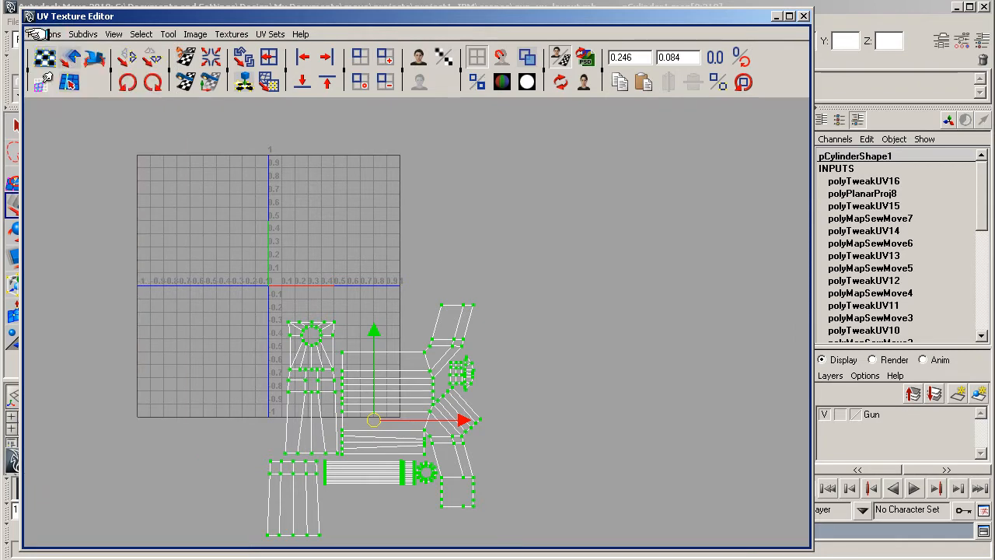
- Run Layout UVs with non-overlapping shape stacking, 90-degree rotation, 512 map spacing, packing into the full square
click(43, 34)
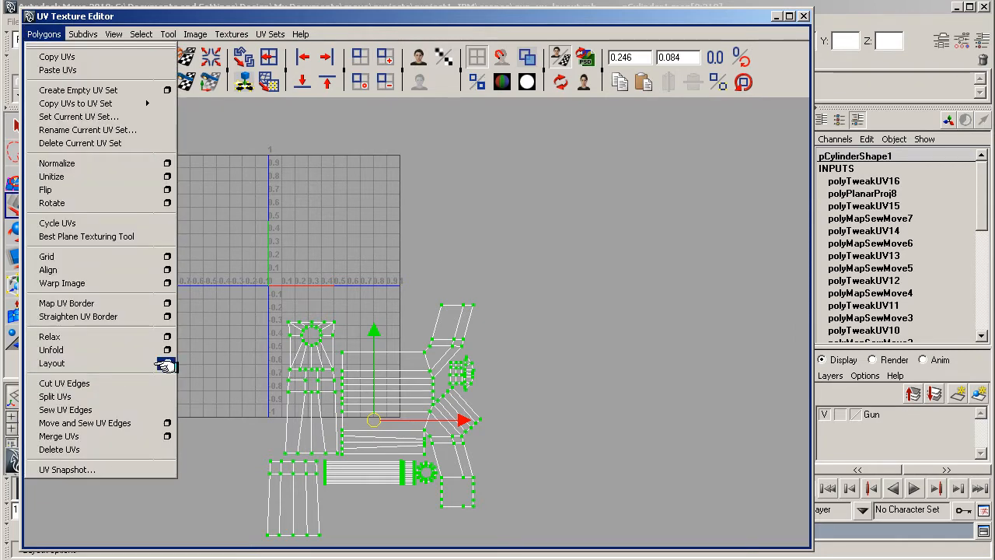
click(167, 364)
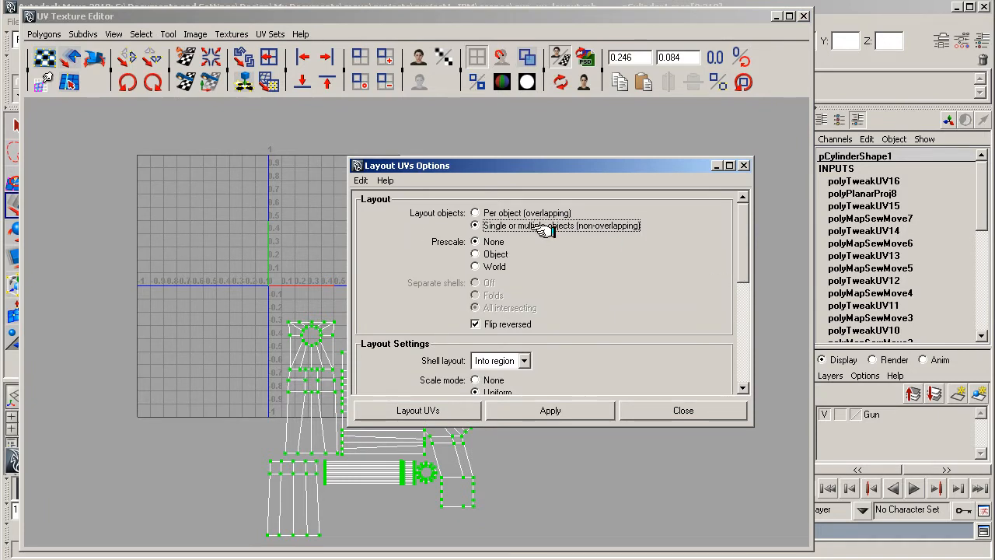
mouse_move(745, 255)
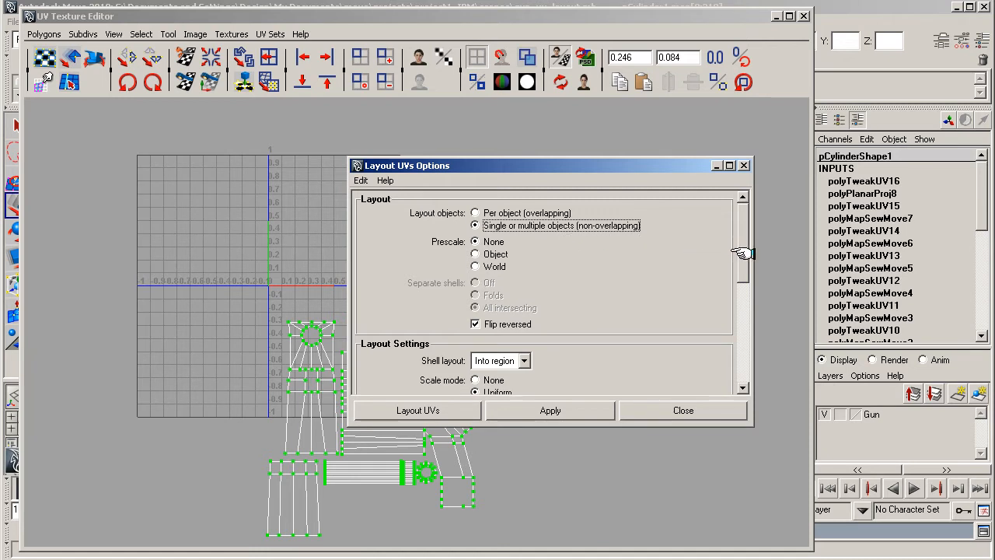
scroll(down, 3)
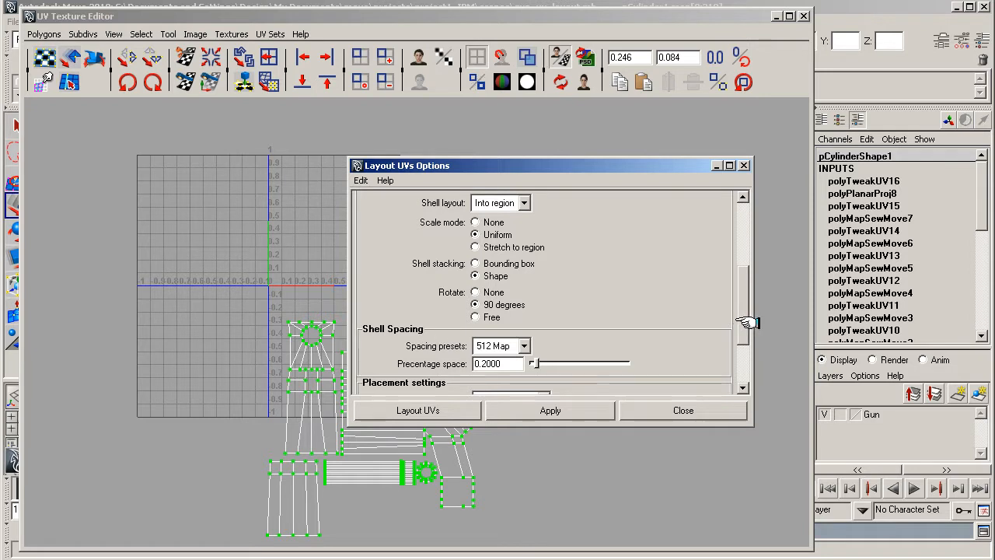
scroll(down, 3)
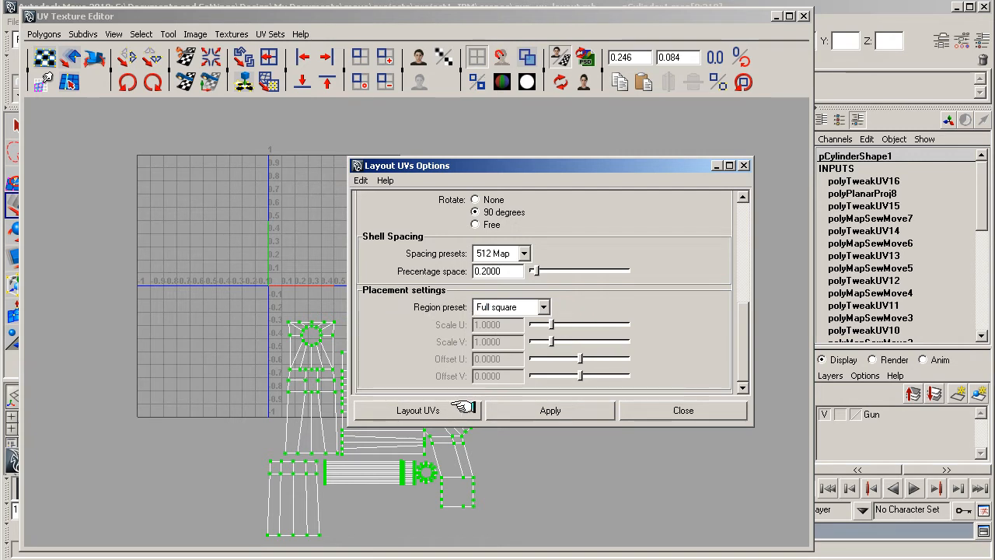
click(417, 411)
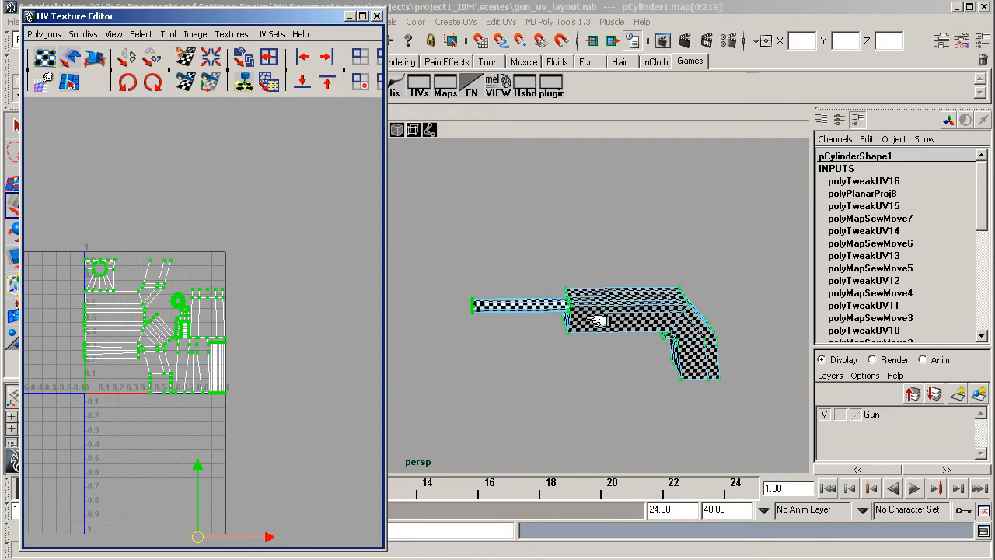
mouse_move(650, 345)
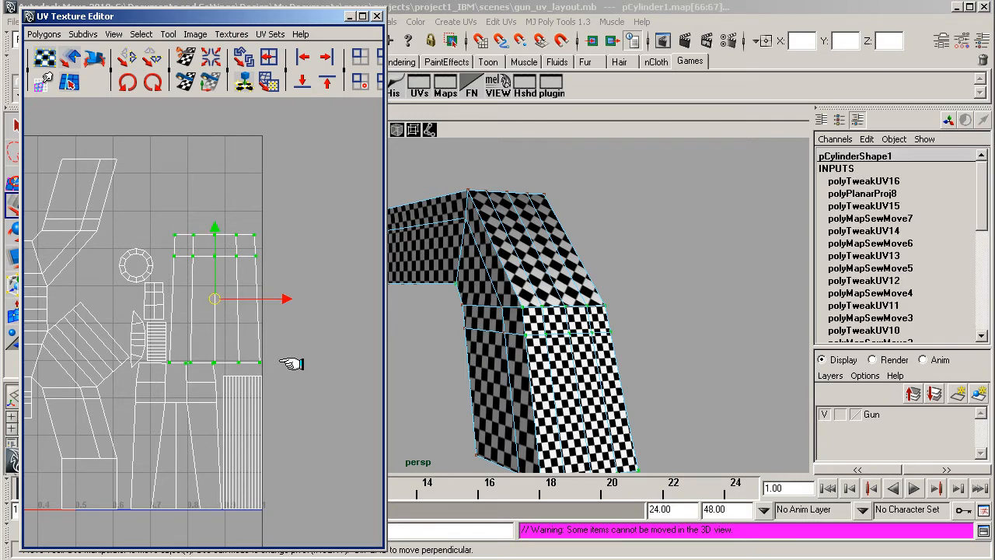
mouse_move(183, 379)
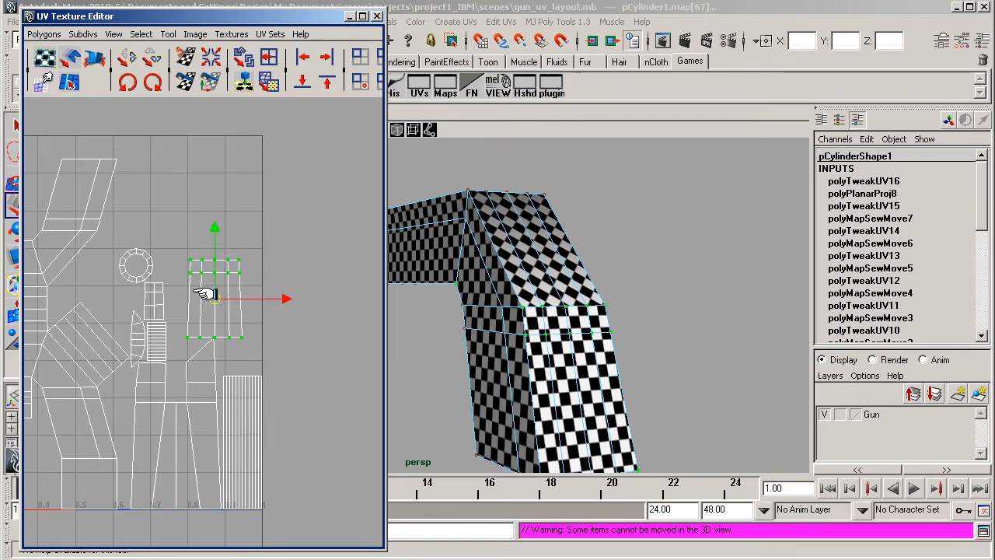
- Nudge a small group of UVs on one packed gun shell into a tidier position
drag(216, 298, 216, 283)
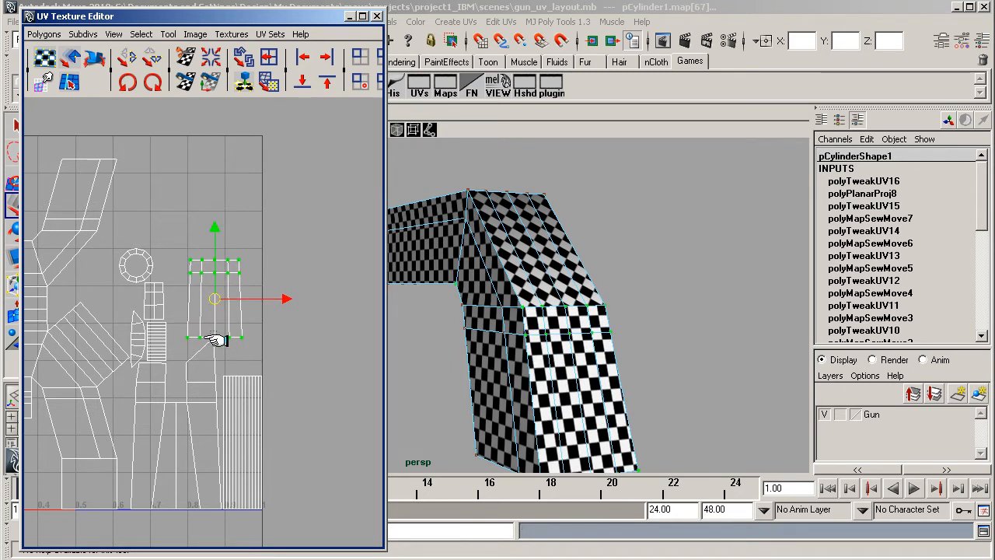
click(140, 34)
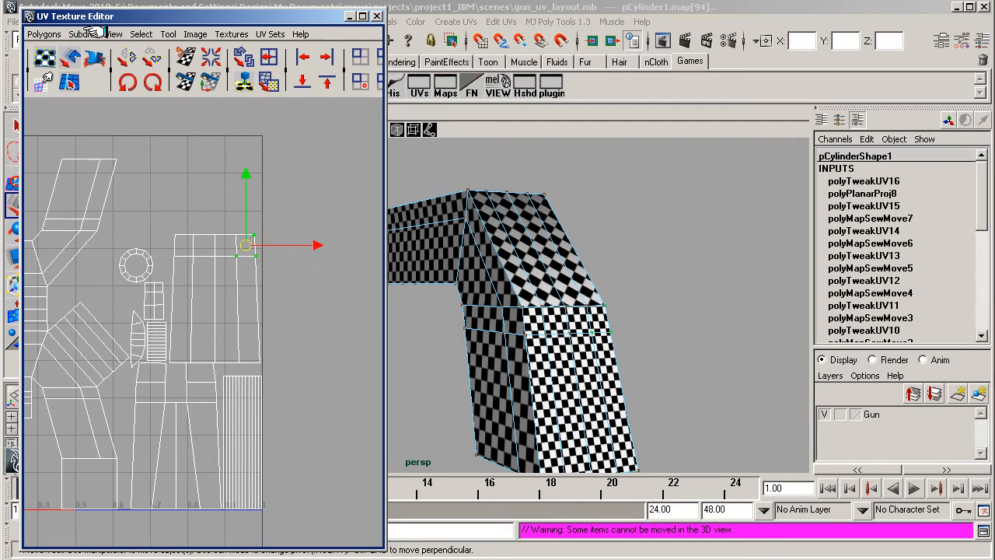
- Select the whole tapered shell and shift it slightly downward in the layout
click(139, 34)
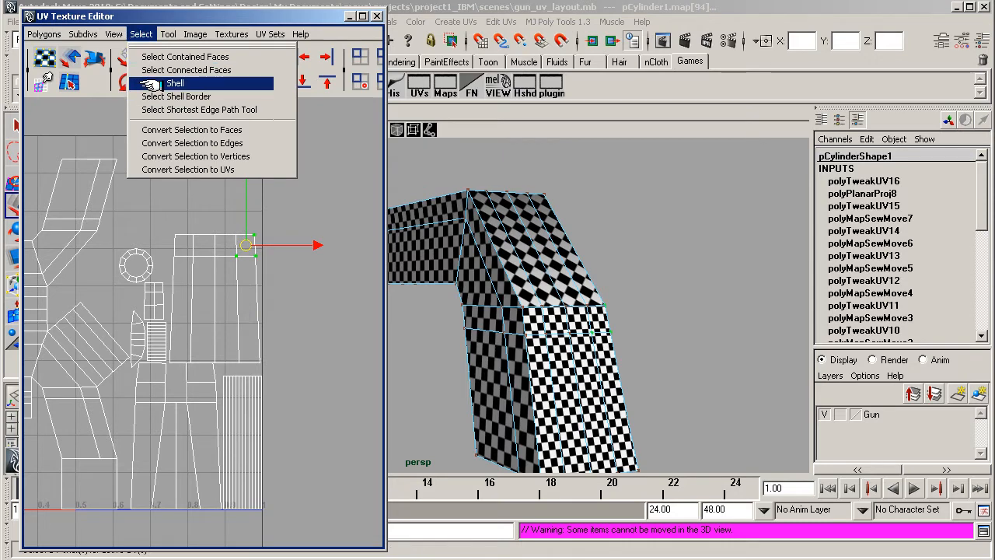
click(174, 82)
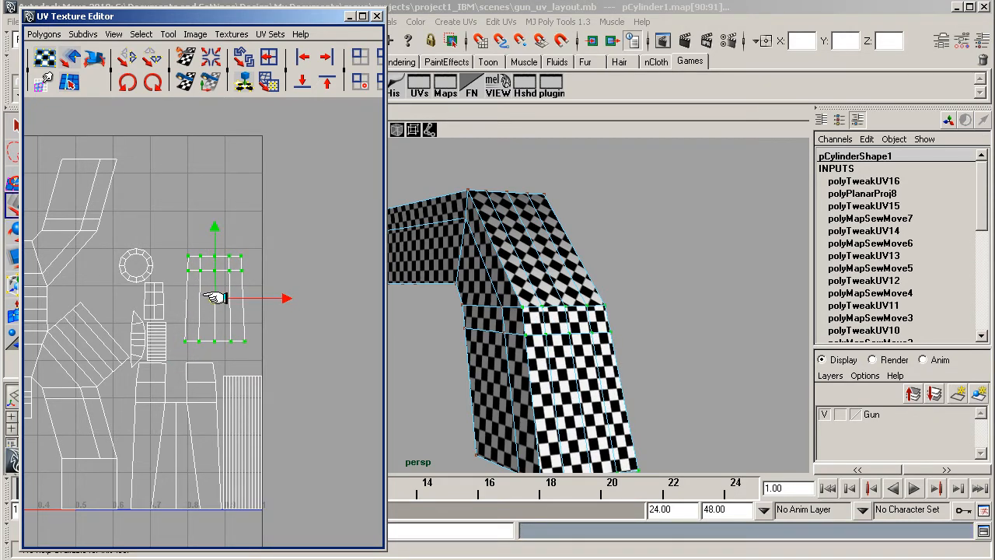
drag(216, 298, 210, 310)
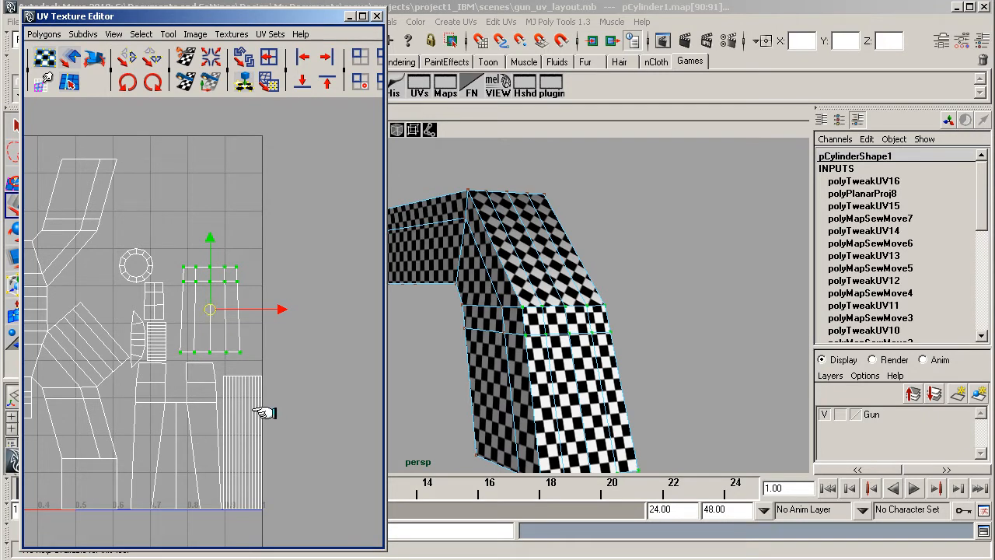
mouse_move(370, 116)
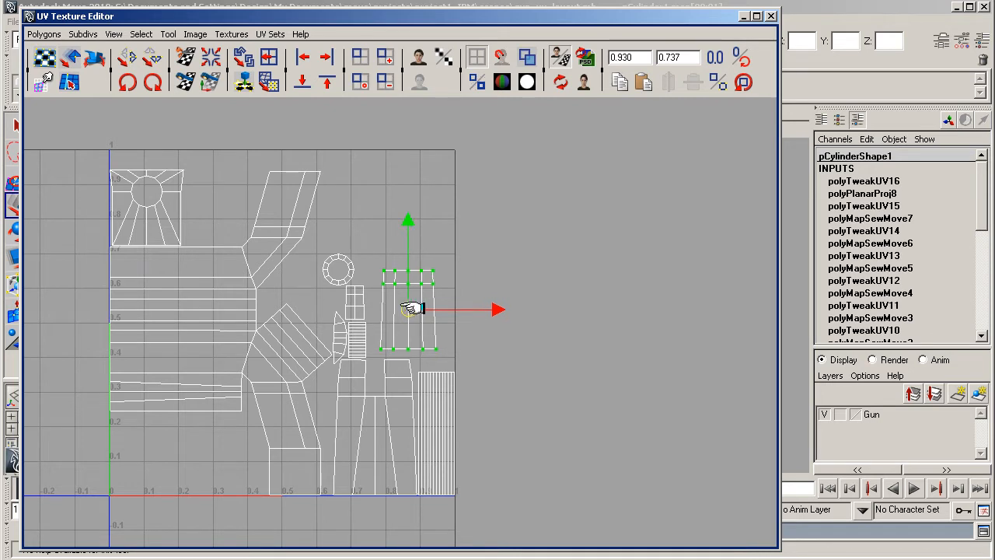
- Move the tapered, circle and thin strip shells aside and onto the tall striped shell
drag(407, 308, 572, 267)
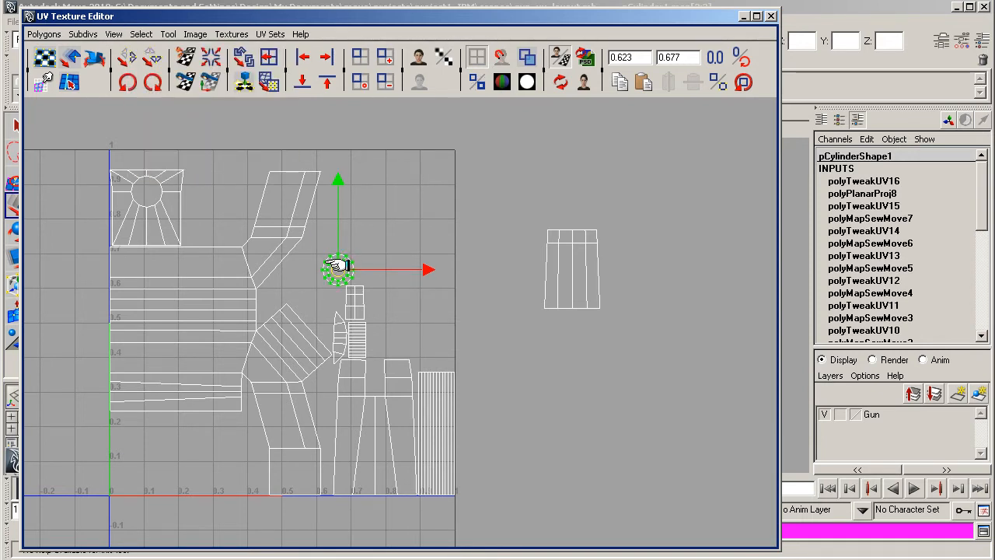
drag(339, 267, 435, 350)
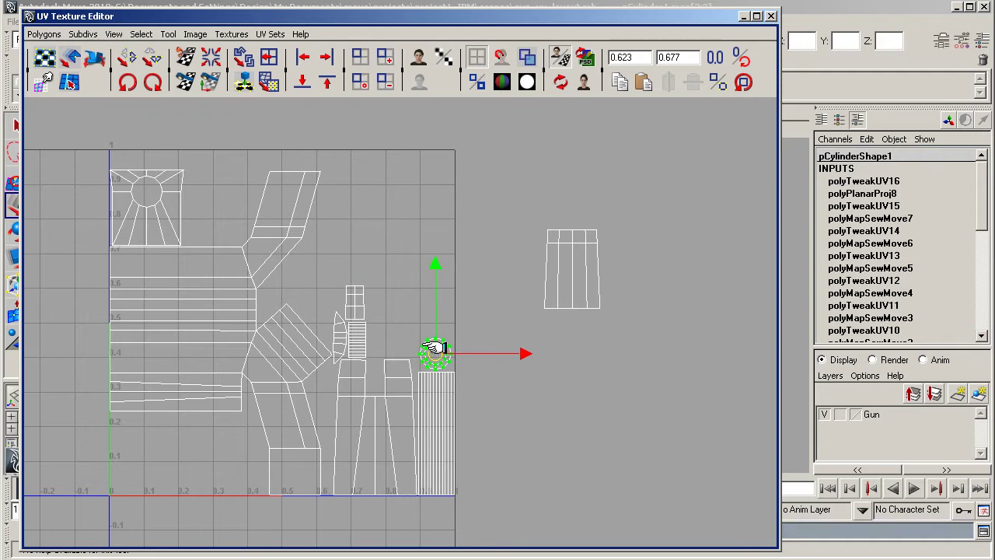
drag(436, 350, 436, 322)
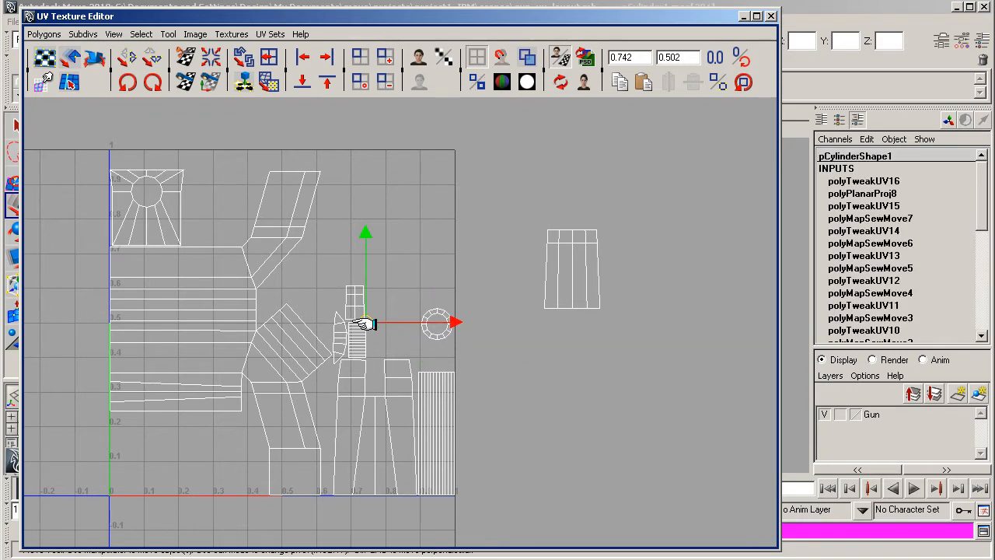
click(140, 34)
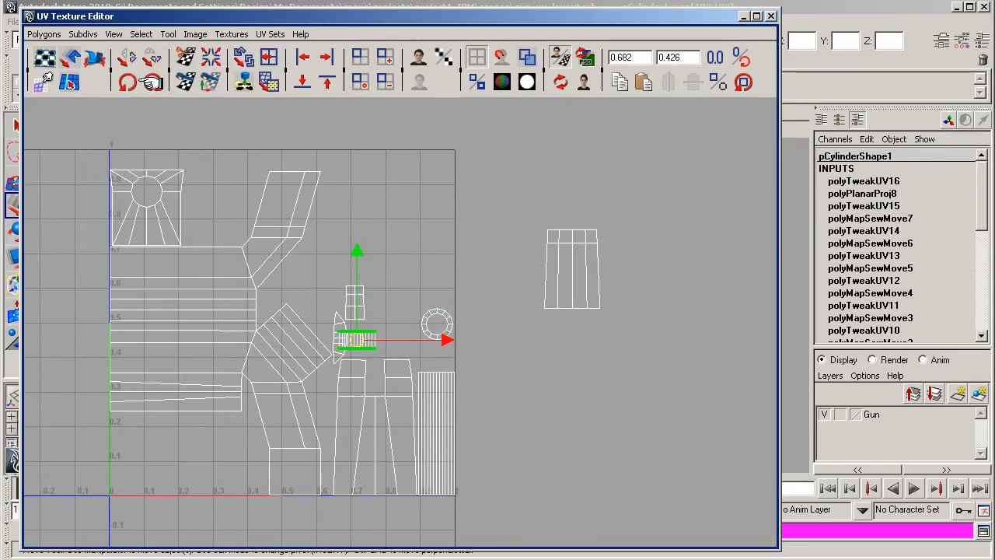
drag(358, 339, 439, 354)
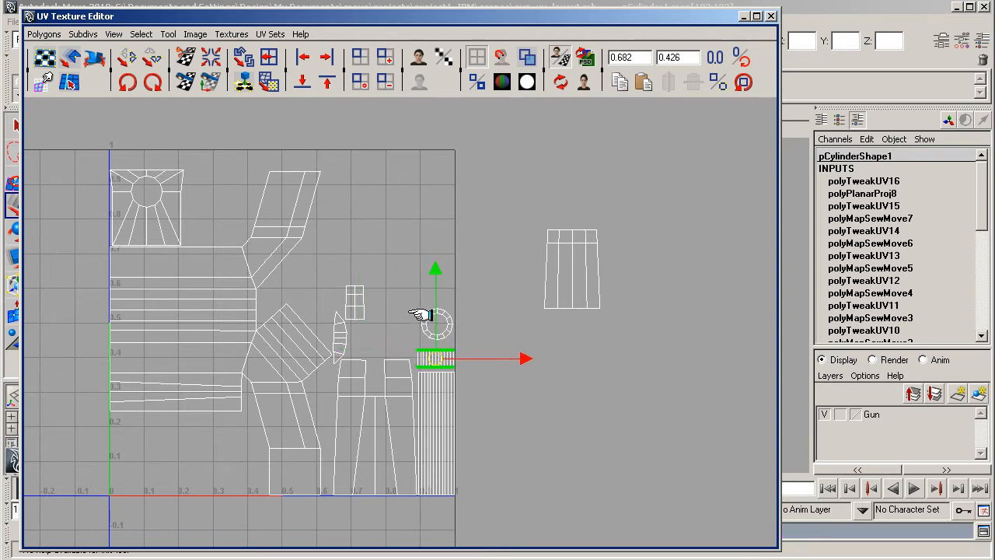
mouse_move(366, 339)
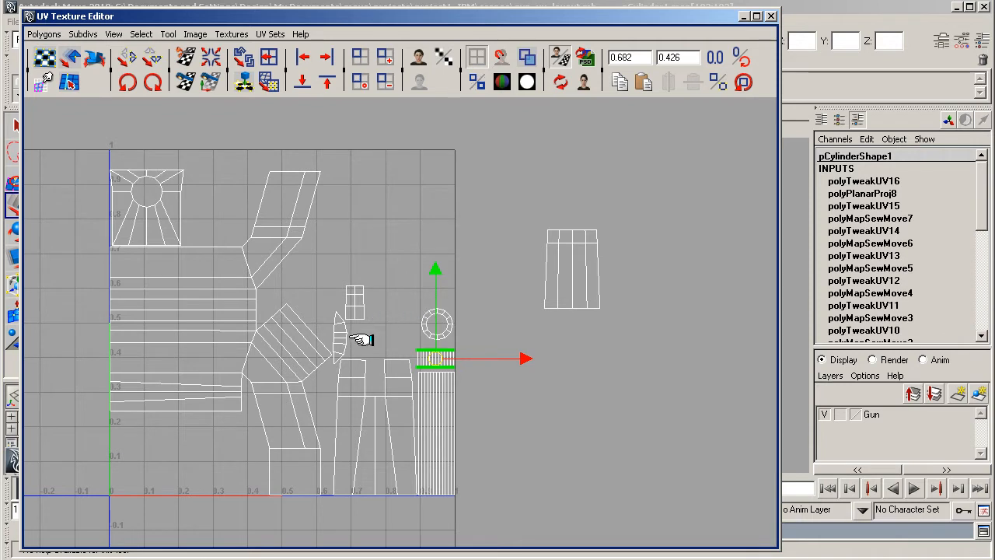
mouse_move(355, 305)
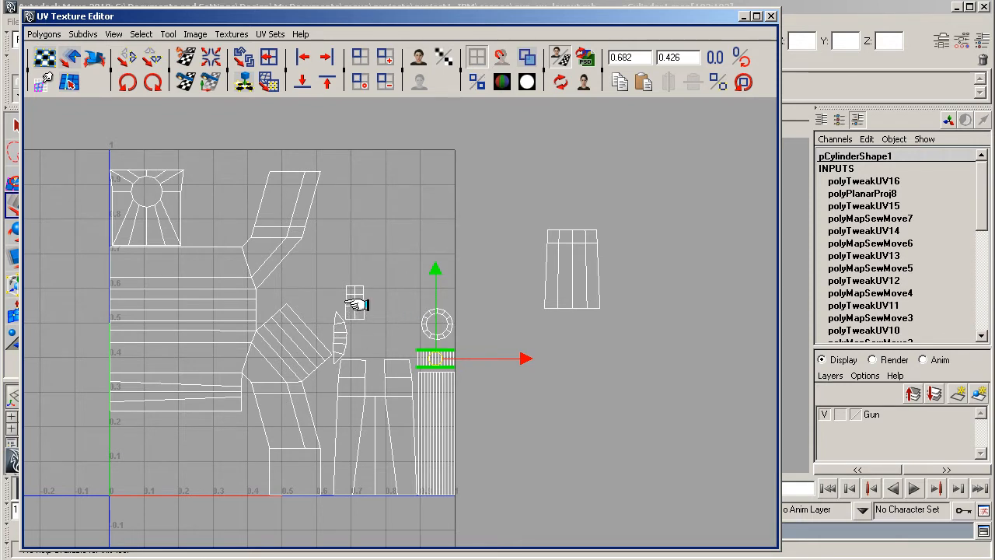
- Reposition the small square grid shell, then select the sun-shaped shell for moving
click(140, 34)
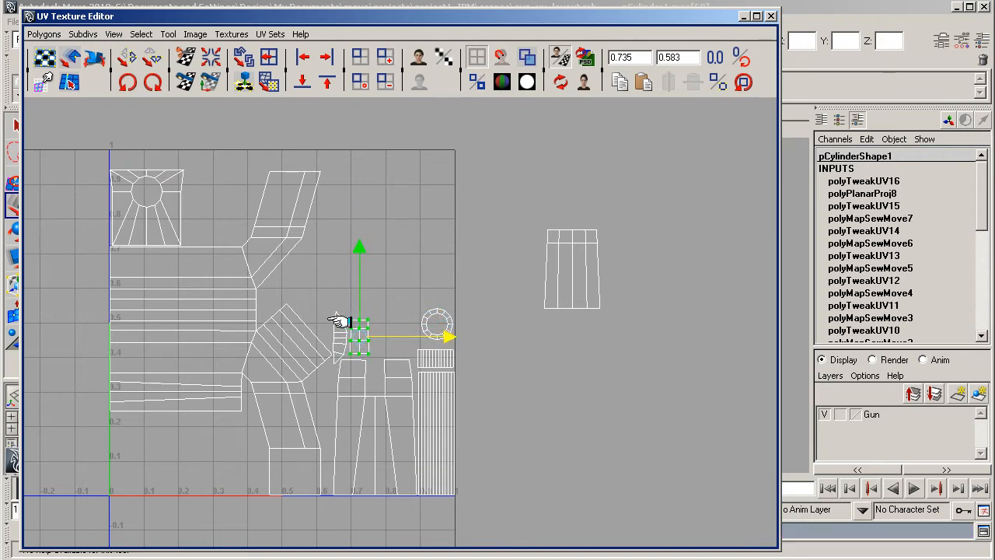
click(140, 34)
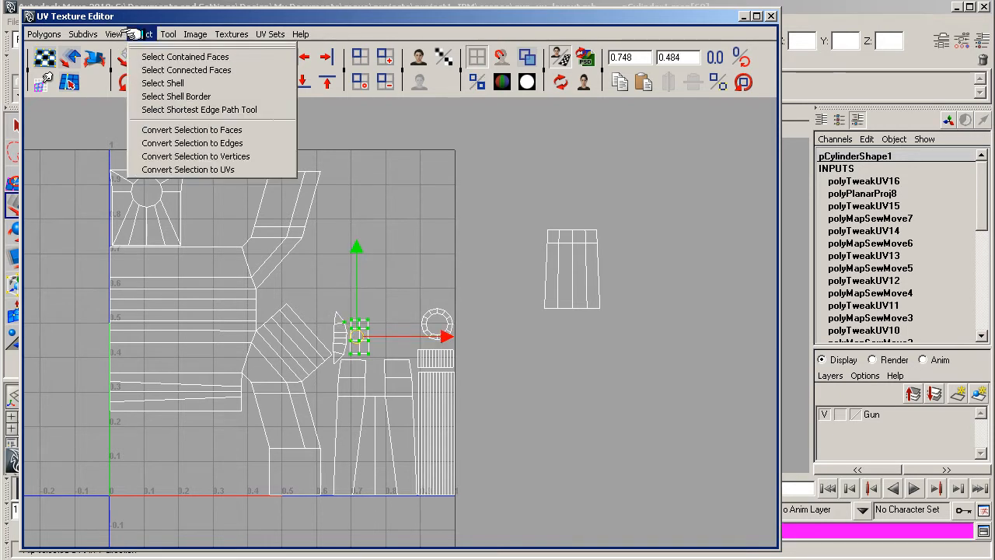
click(350, 334)
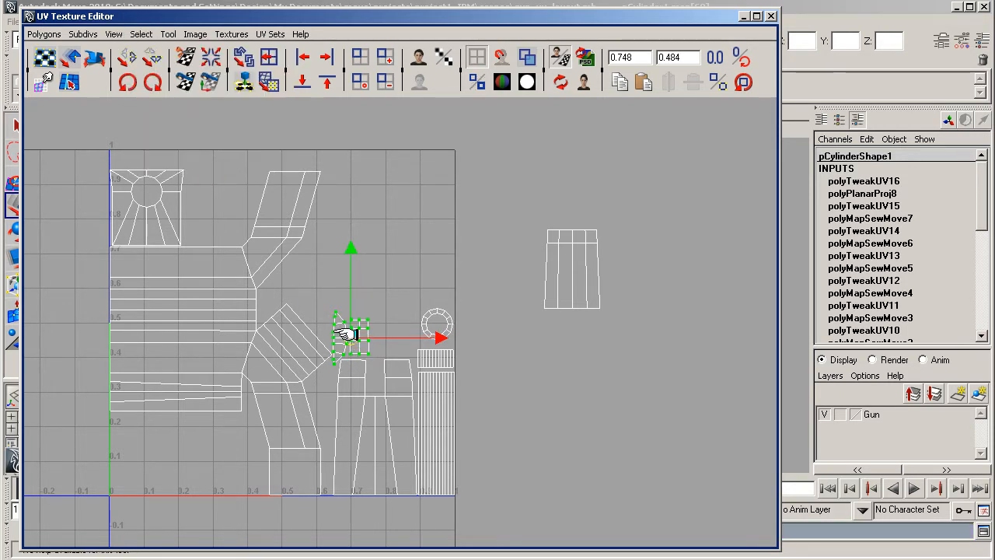
drag(350, 334, 324, 283)
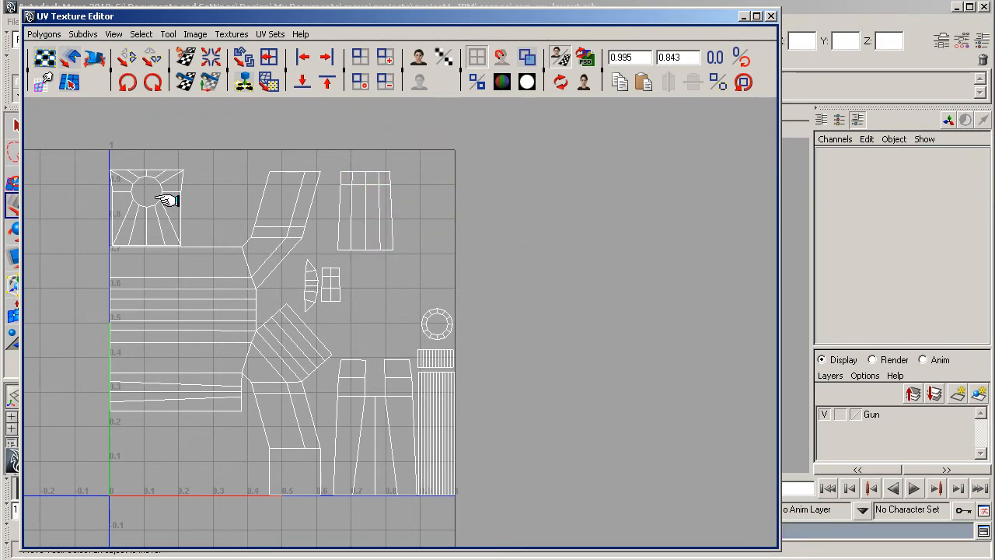
click(152, 201)
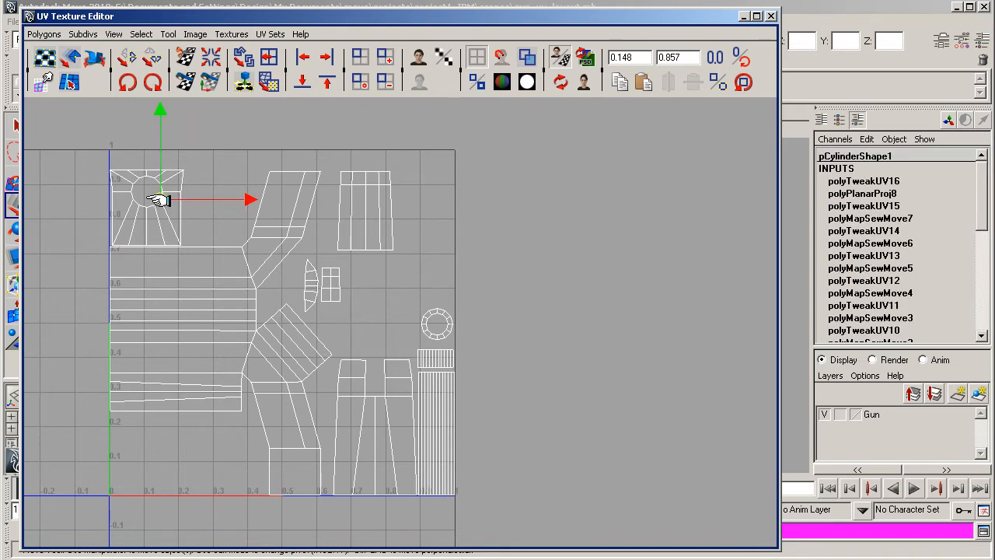
click(113, 34)
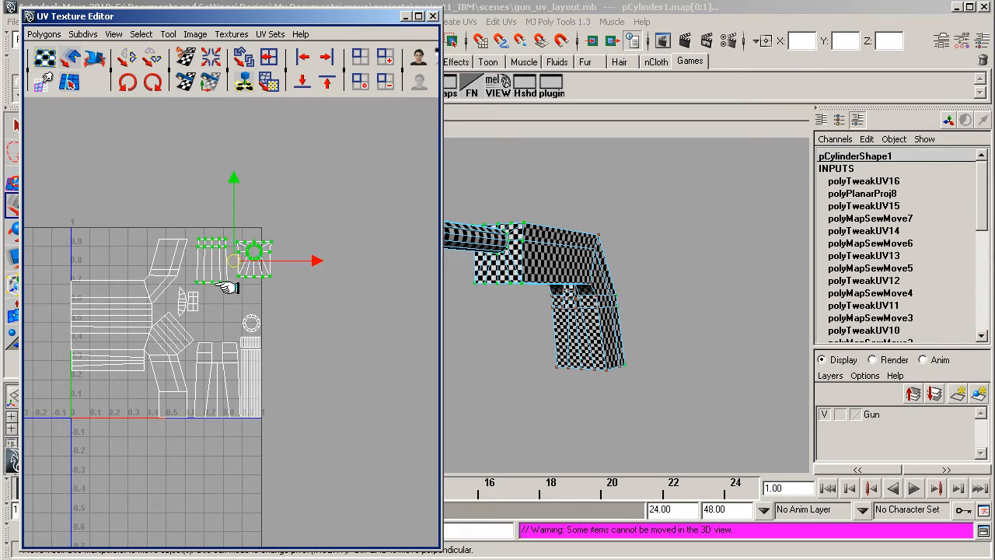
mouse_move(219, 361)
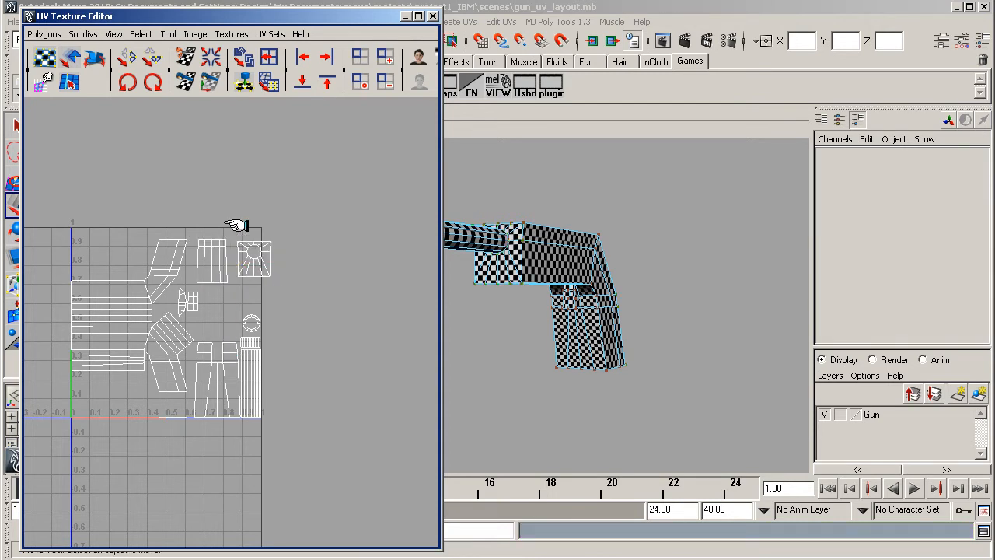
- Move the small shell from the square's top right into a free spot
click(255, 260)
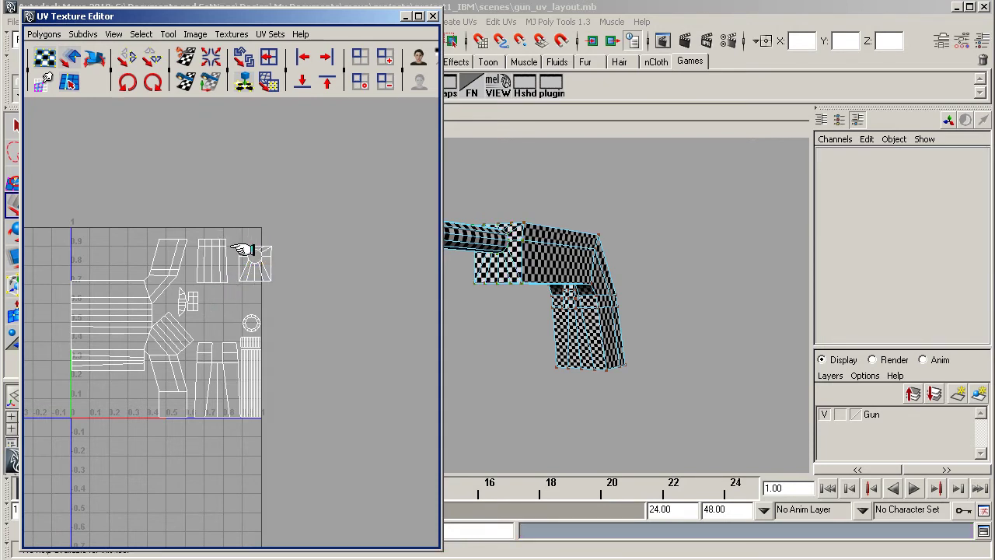
click(252, 262)
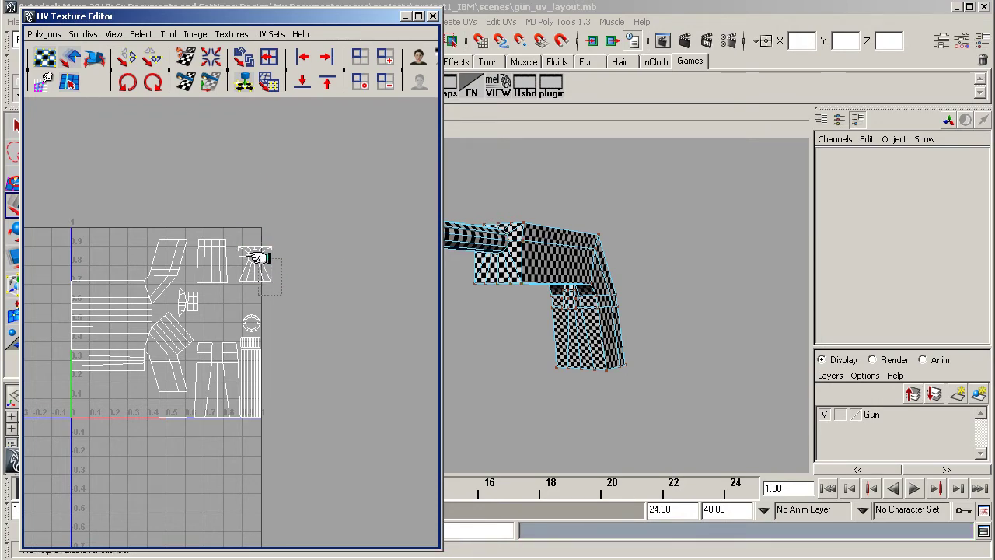
click(255, 262)
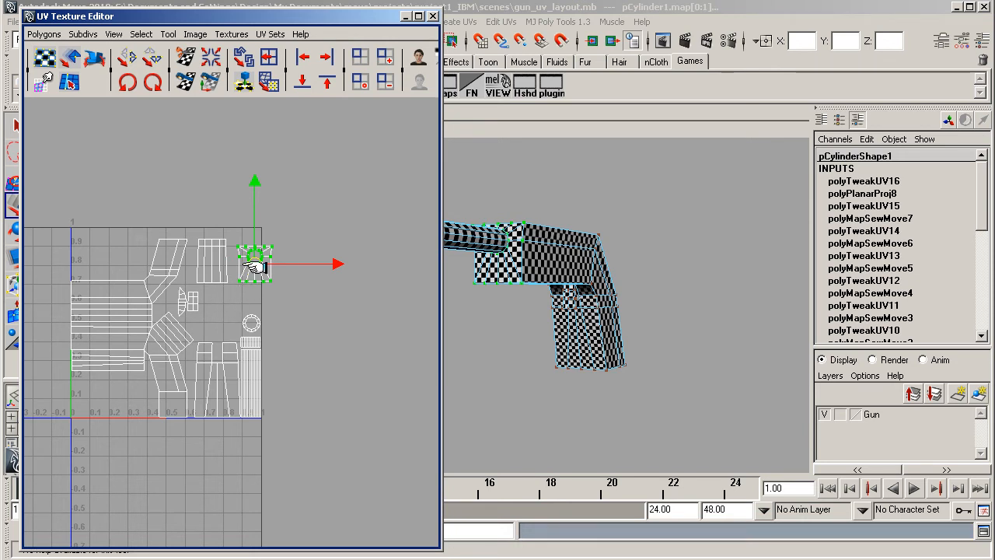
drag(255, 265, 218, 319)
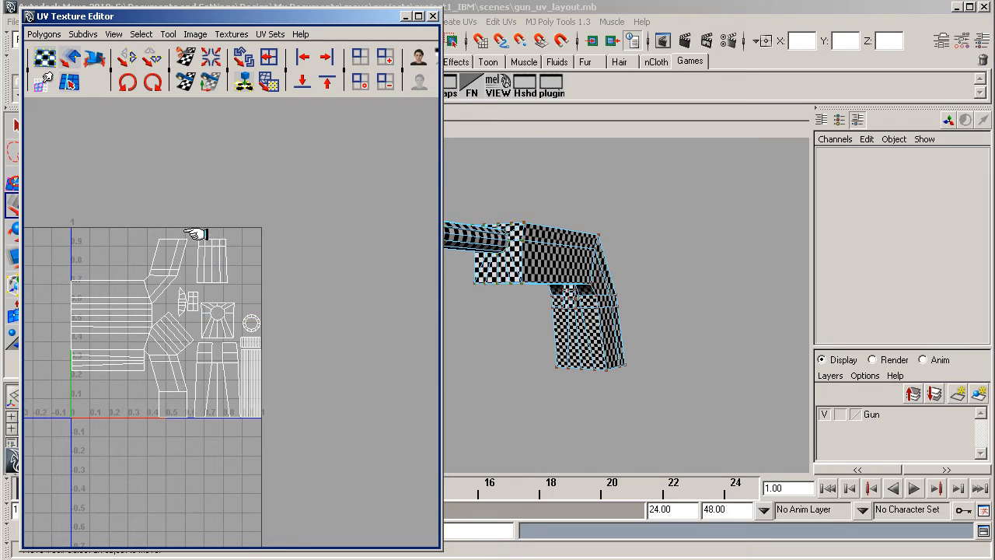
mouse_move(233, 289)
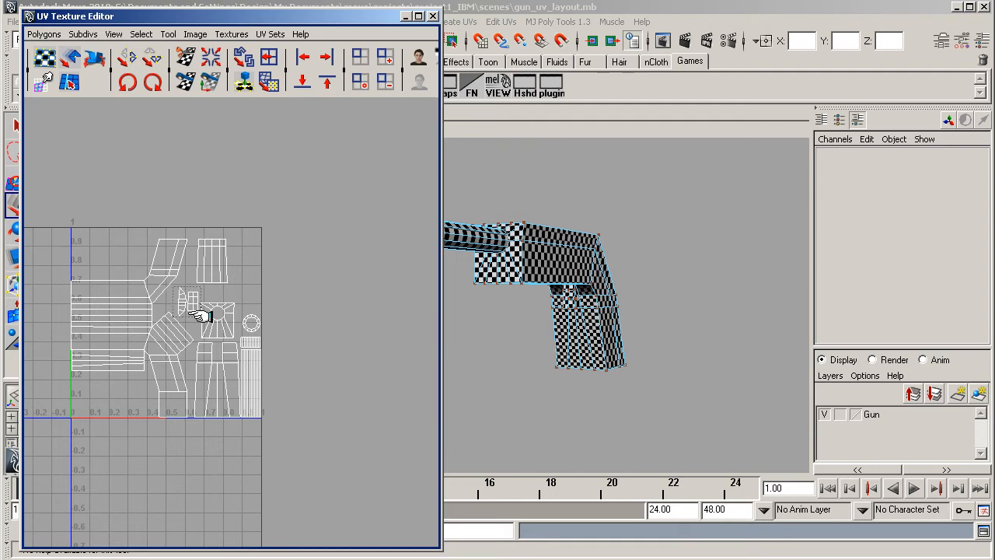
- Shift the small middle shell into its place so no shells overlap
click(143, 34)
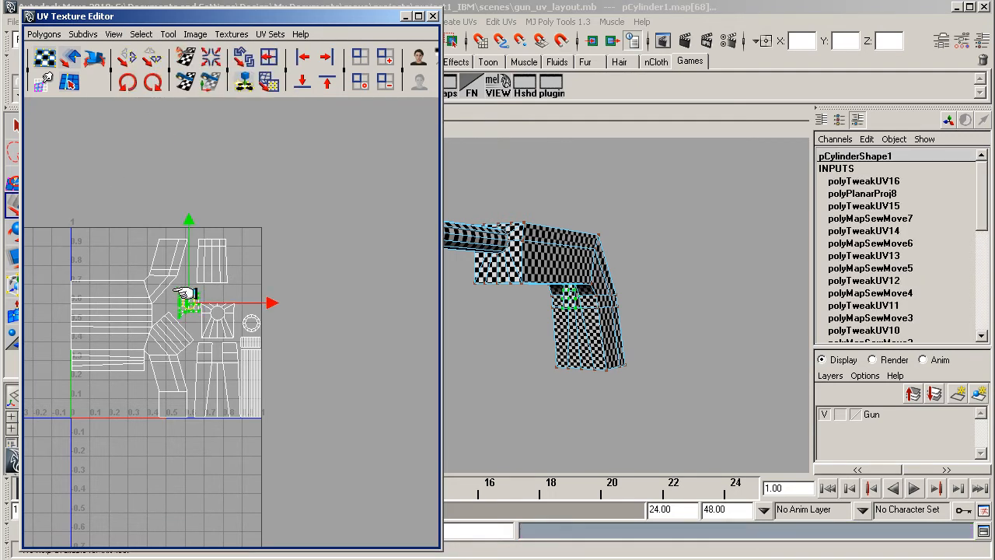
mouse_move(127, 267)
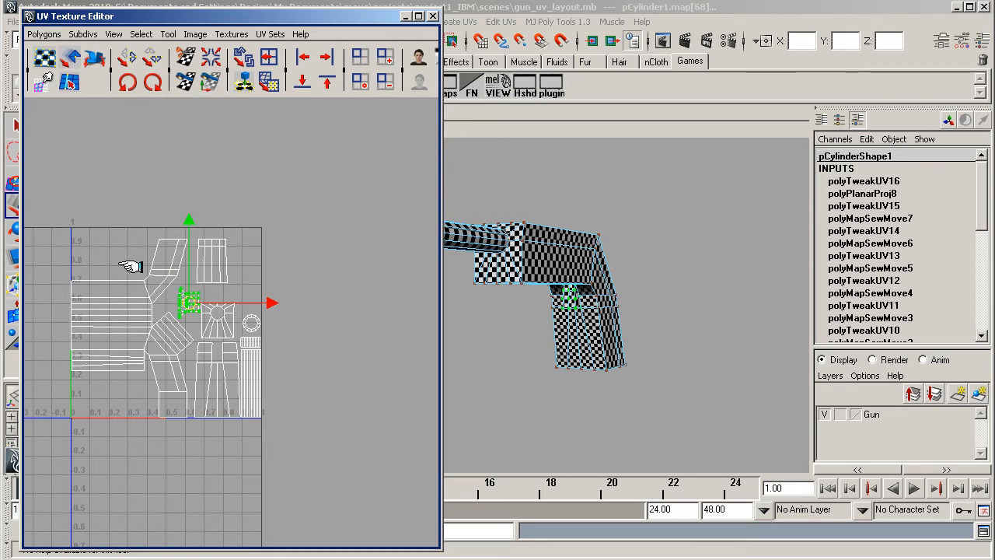
drag(189, 303, 116, 257)
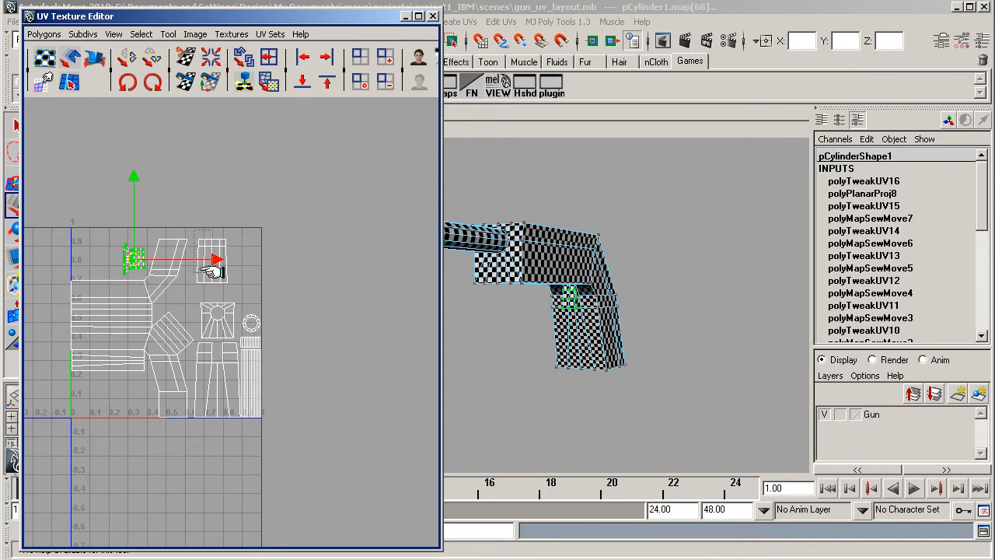
drag(134, 258, 220, 267)
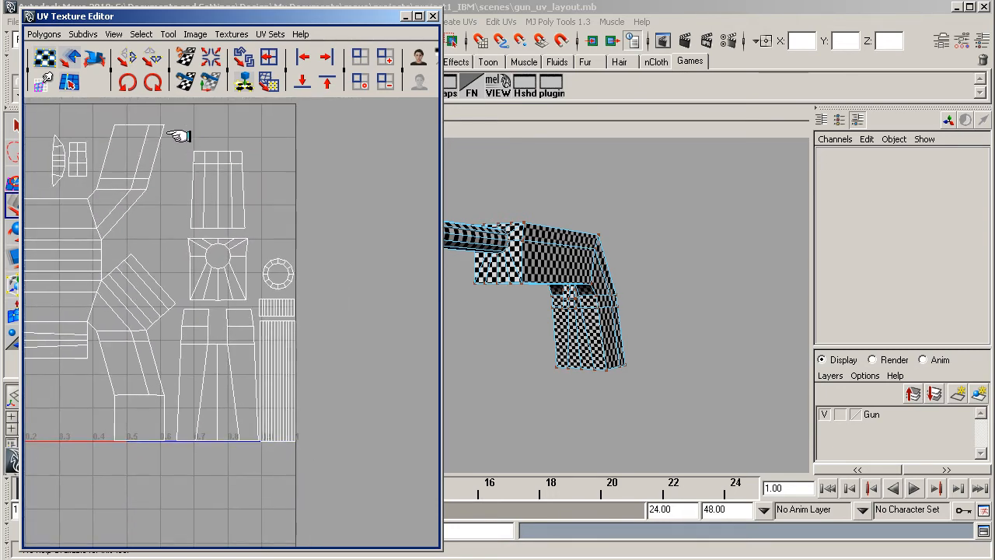
mouse_move(181, 150)
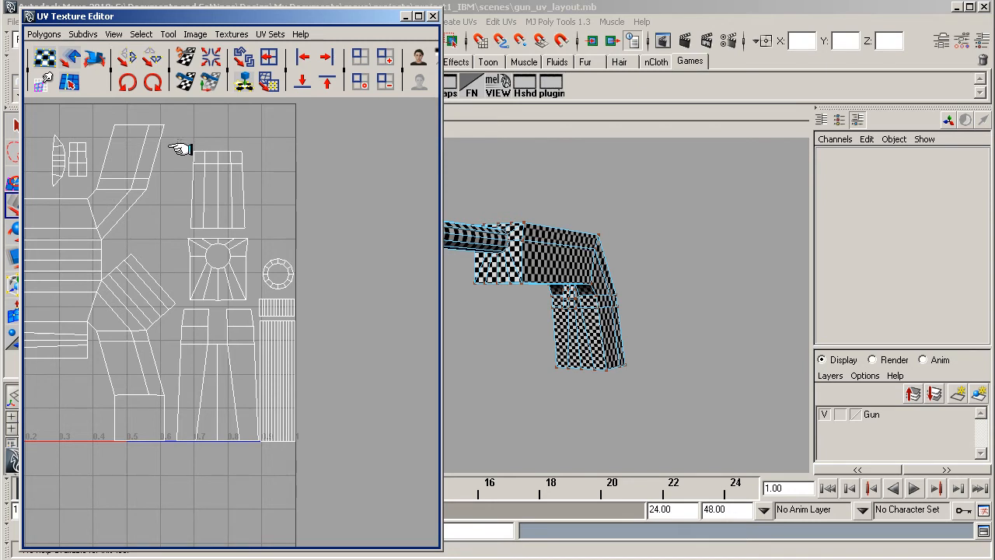
- Marquee-select every gun UV shell as one group
drag(179, 140, 252, 474)
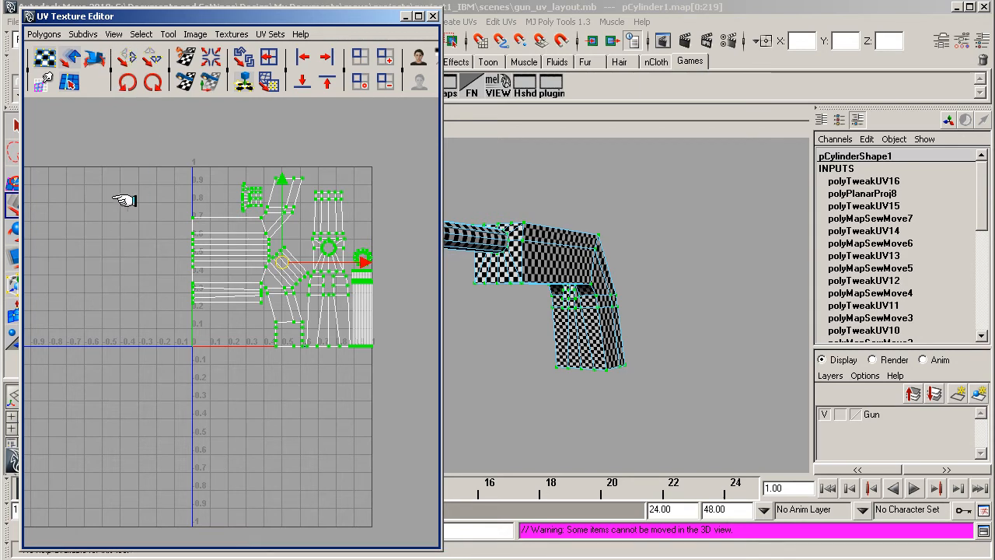
- Export a 1024×1024 TIFF UV snapshot covering the normal 0–1 range
click(49, 35)
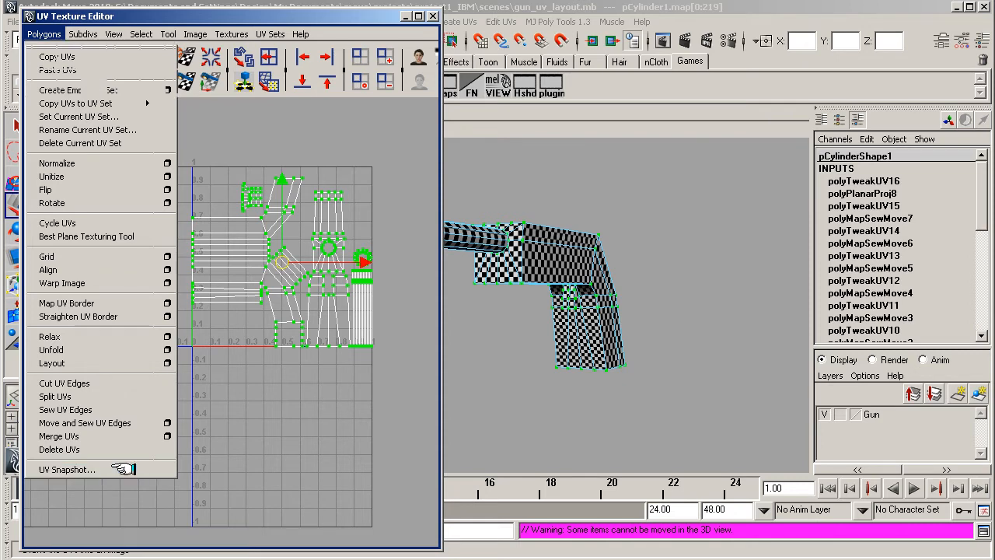
click(65, 465)
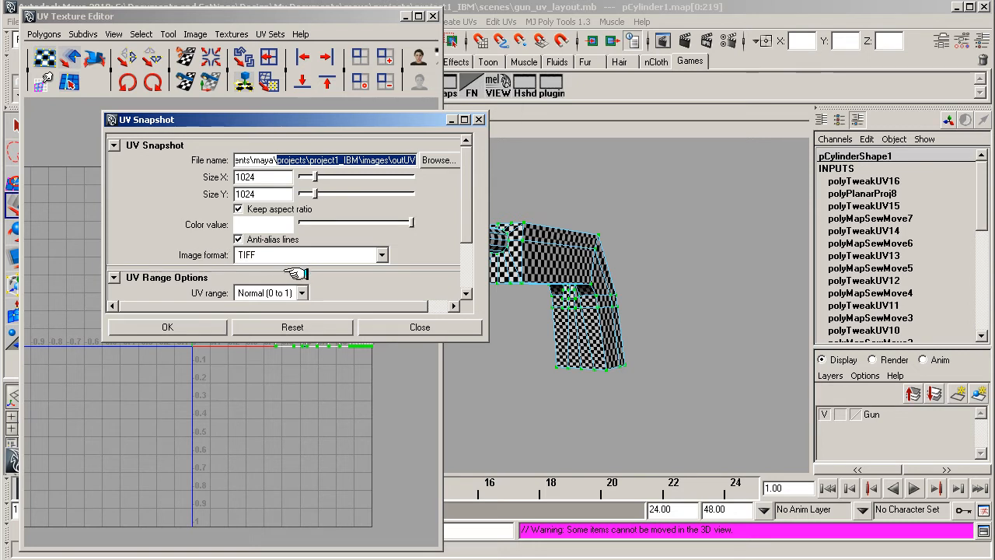
mouse_move(200, 295)
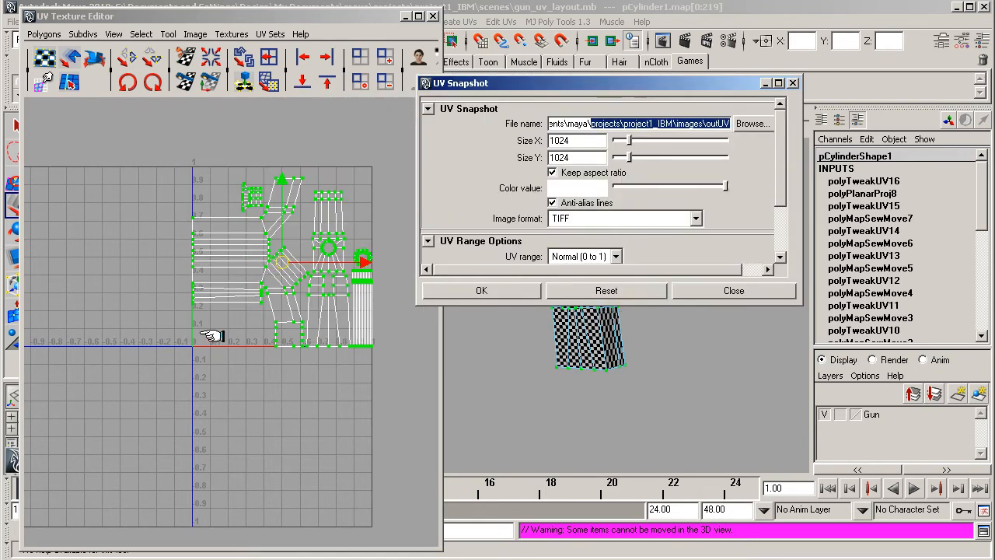
mouse_move(236, 277)
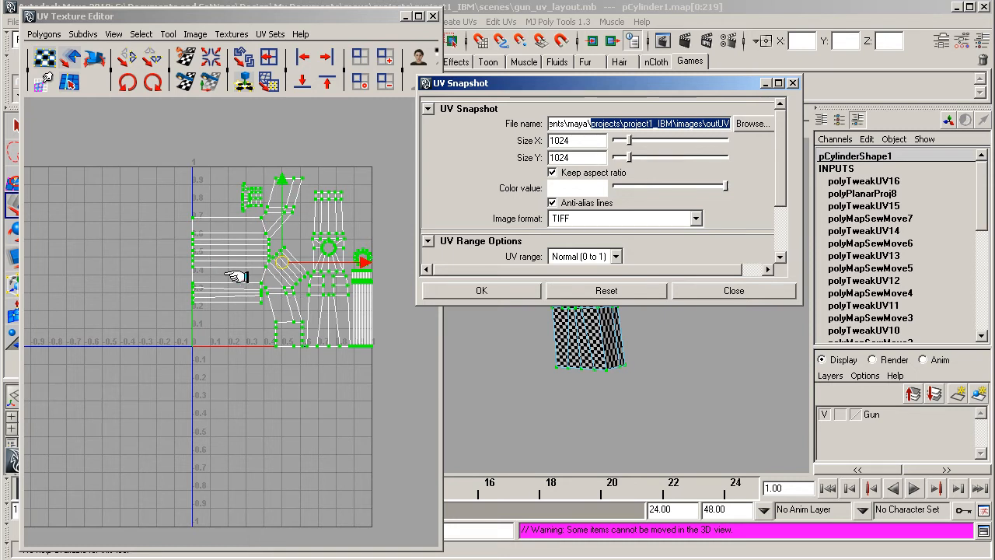
mouse_move(165, 303)
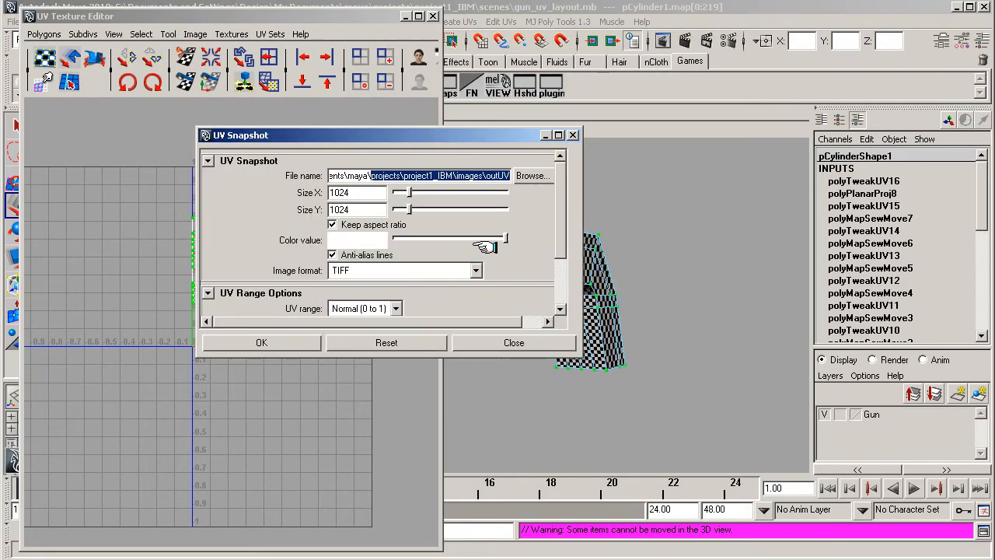
scroll(down, 3)
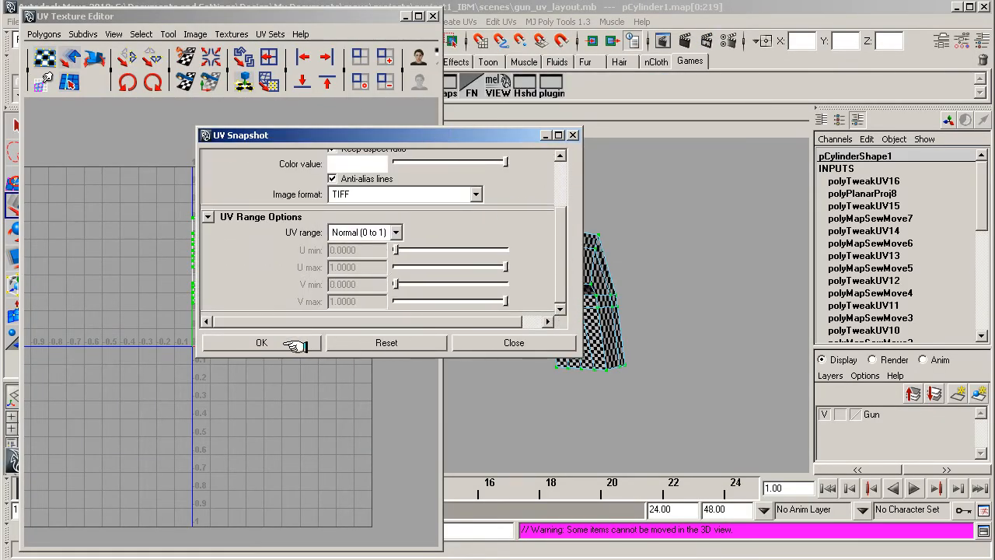
click(262, 342)
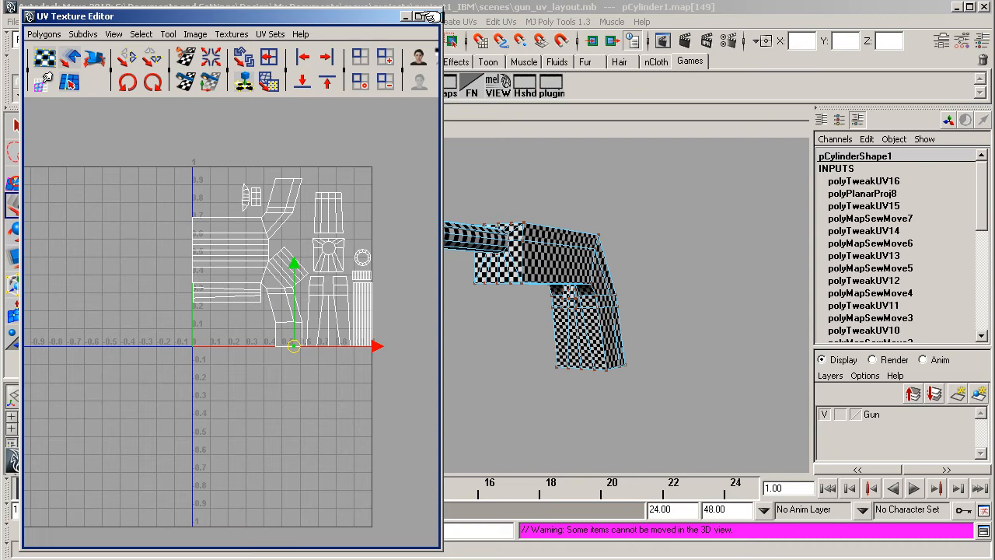
- Switch the gun back to Object Mode via the marking menu
right_click(501, 265)
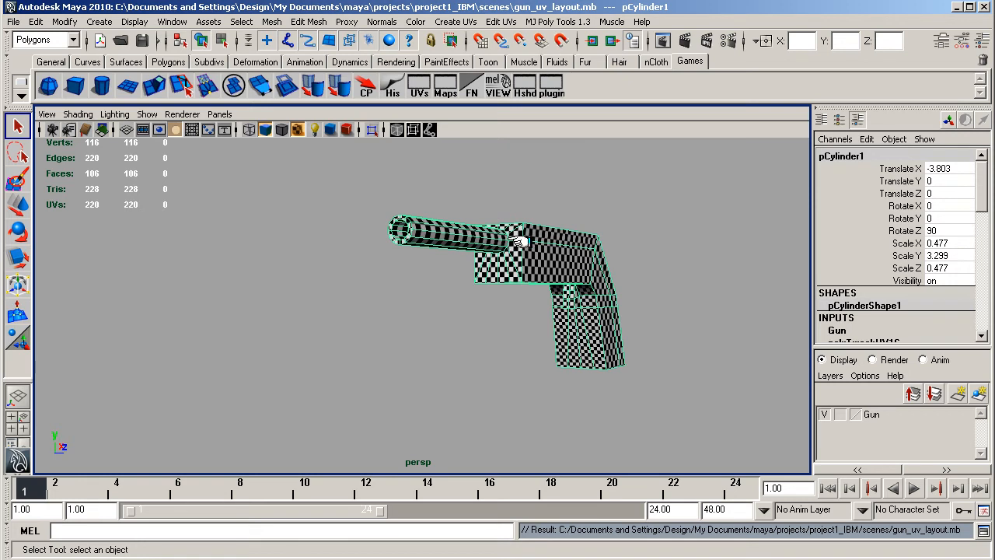
mouse_move(490, 240)
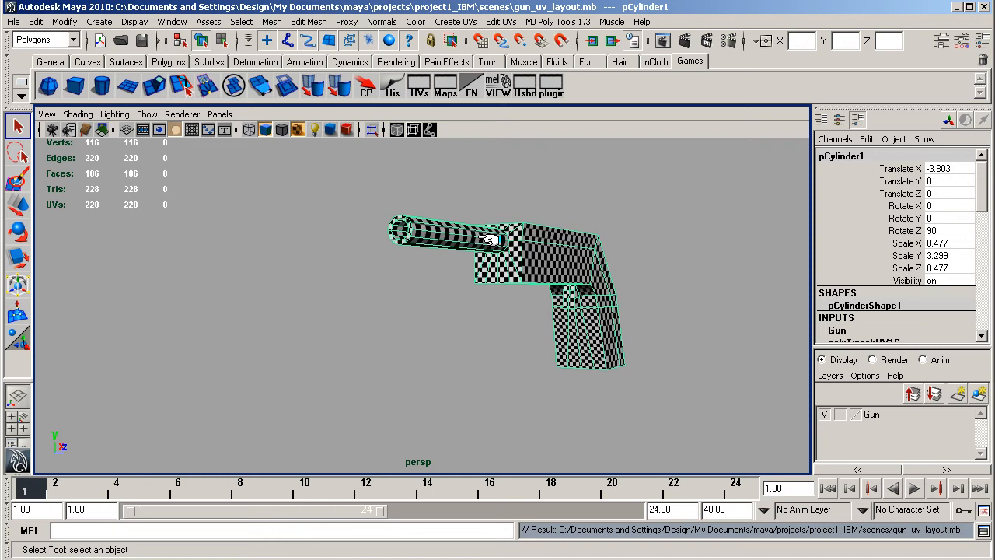
mouse_move(550, 255)
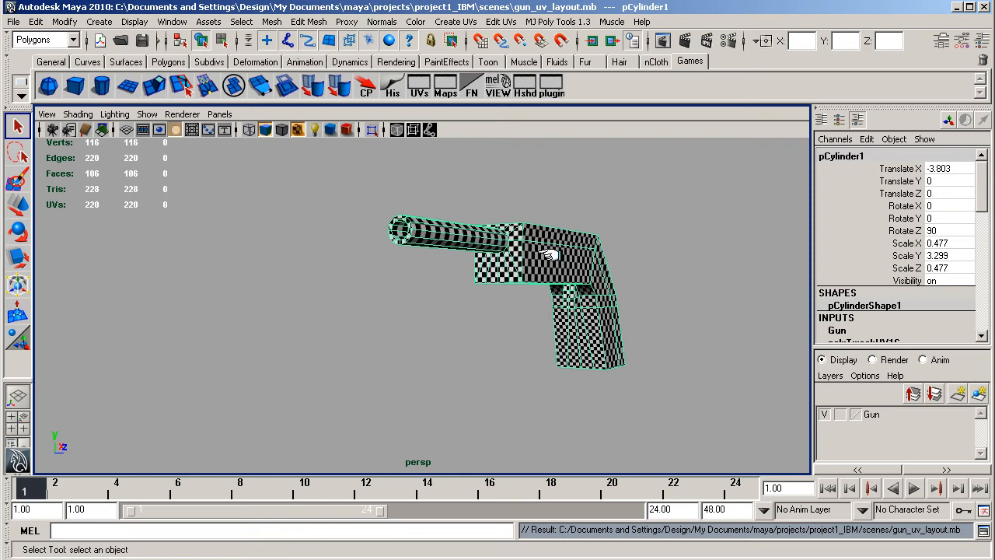
- Delete the gun's construction history with Edit > Delete by Type > History
drag(547, 255, 442, 282)
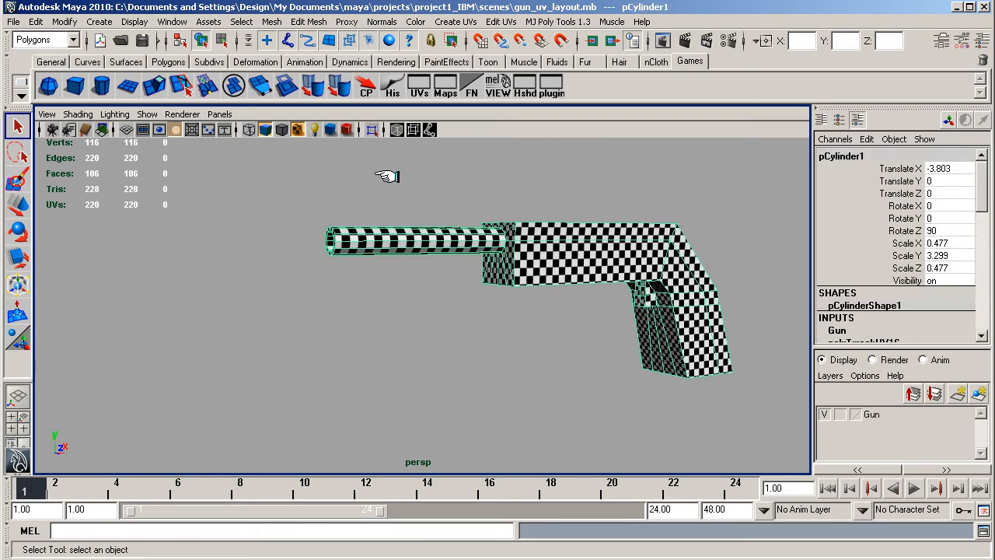
click(31, 25)
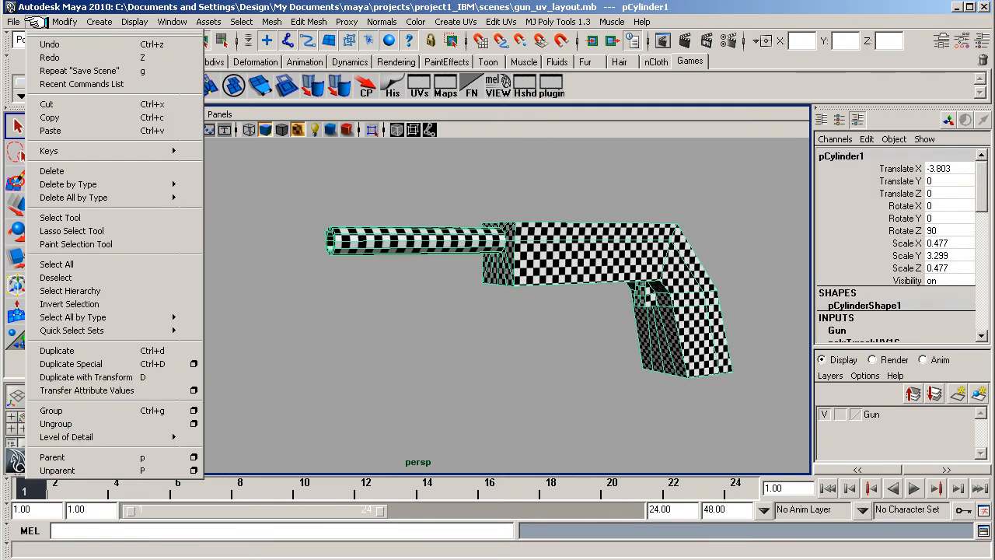
mouse_move(69, 183)
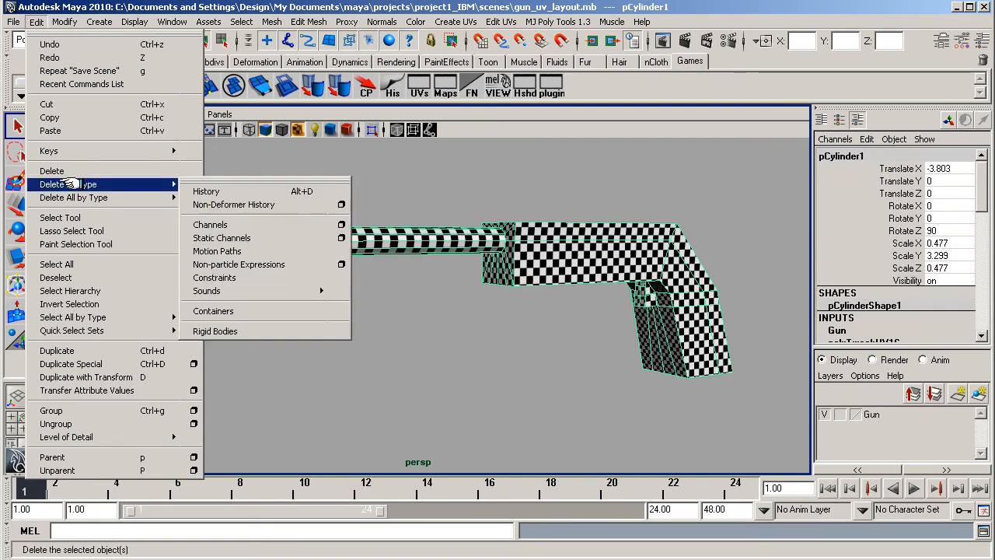
mouse_move(205, 191)
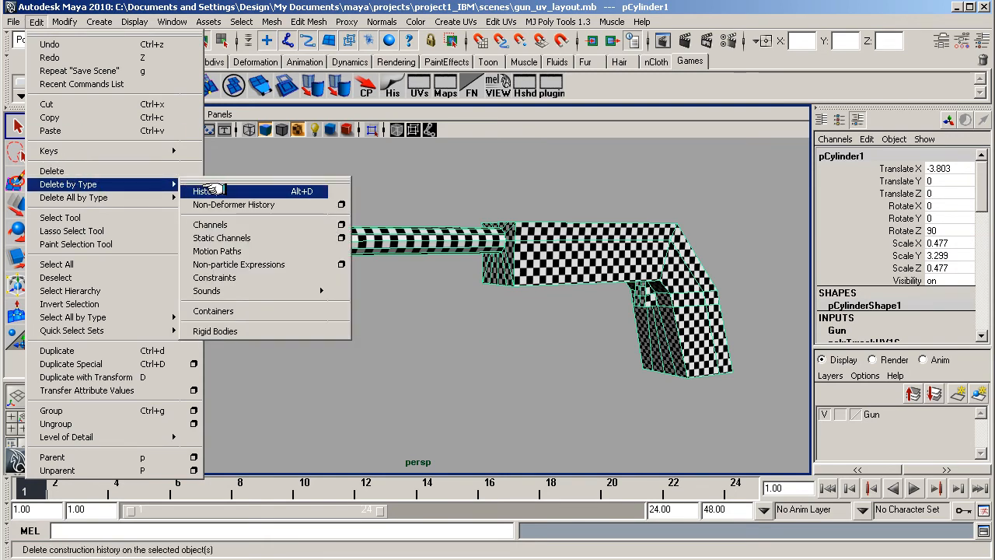
click(204, 190)
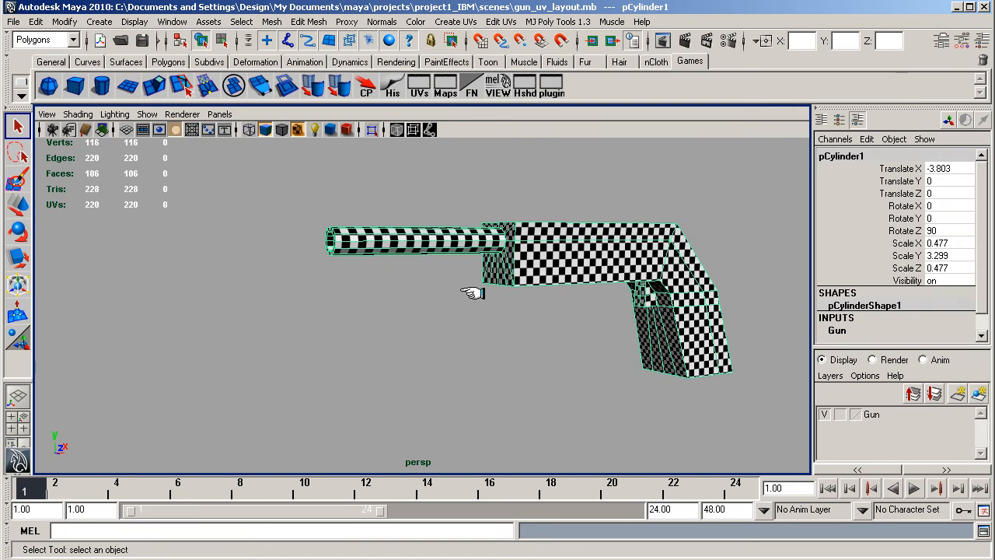
mouse_move(846, 329)
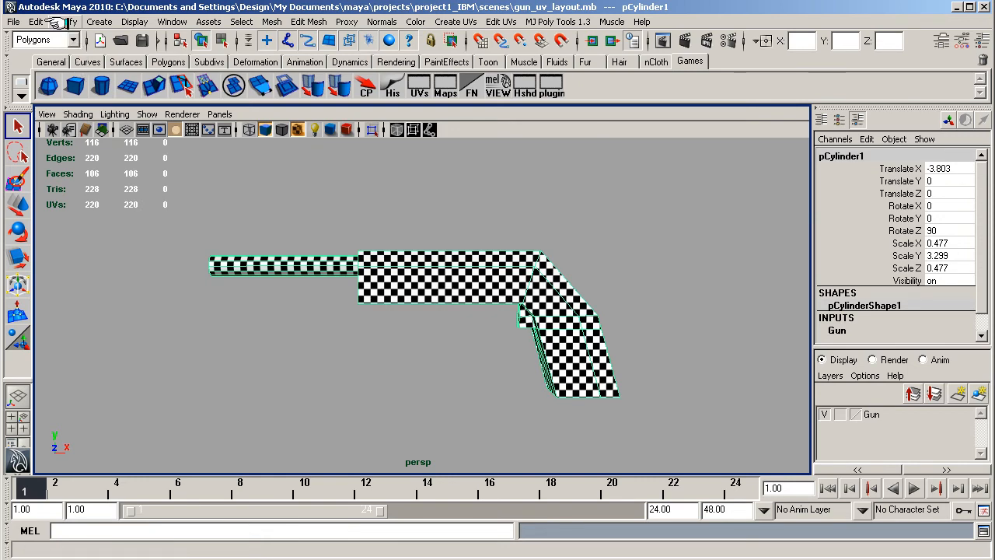
- Freeze the gun's transformations and reopen the UV Texture Editor
click(57, 21)
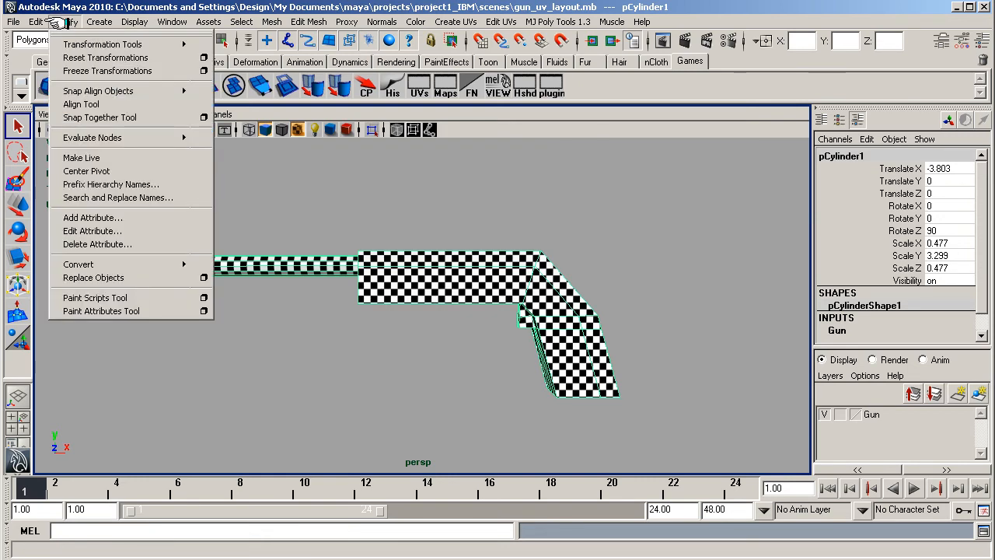
mouse_move(106, 70)
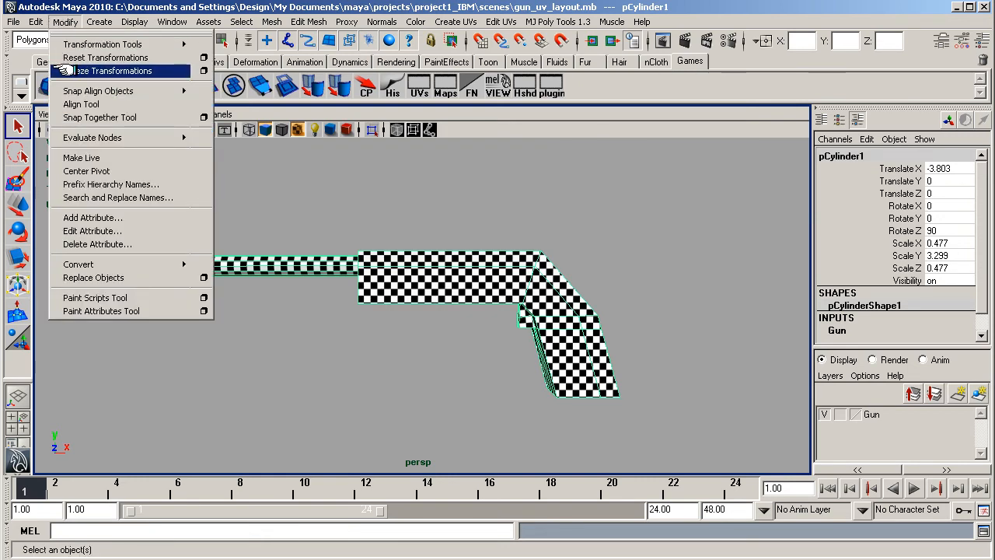
click(117, 71)
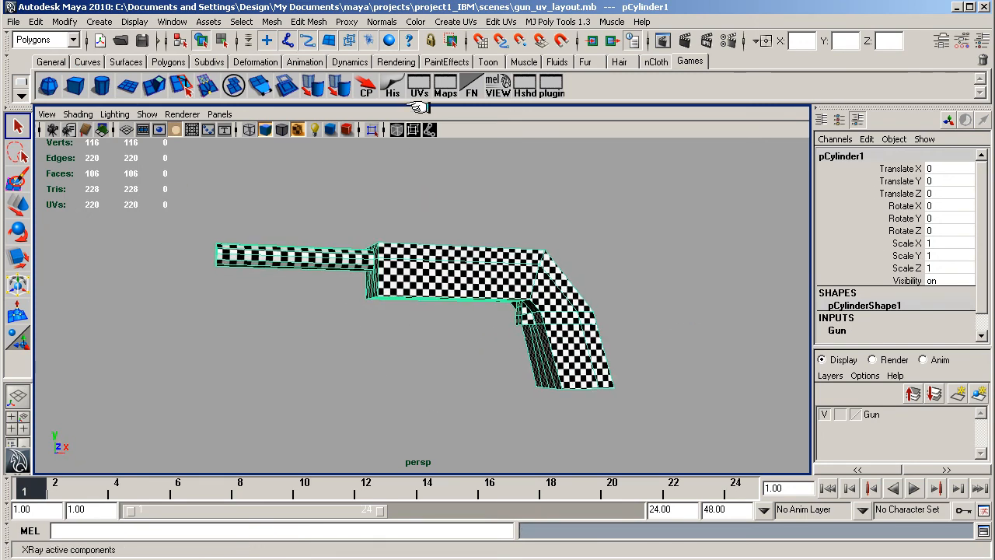
click(420, 84)
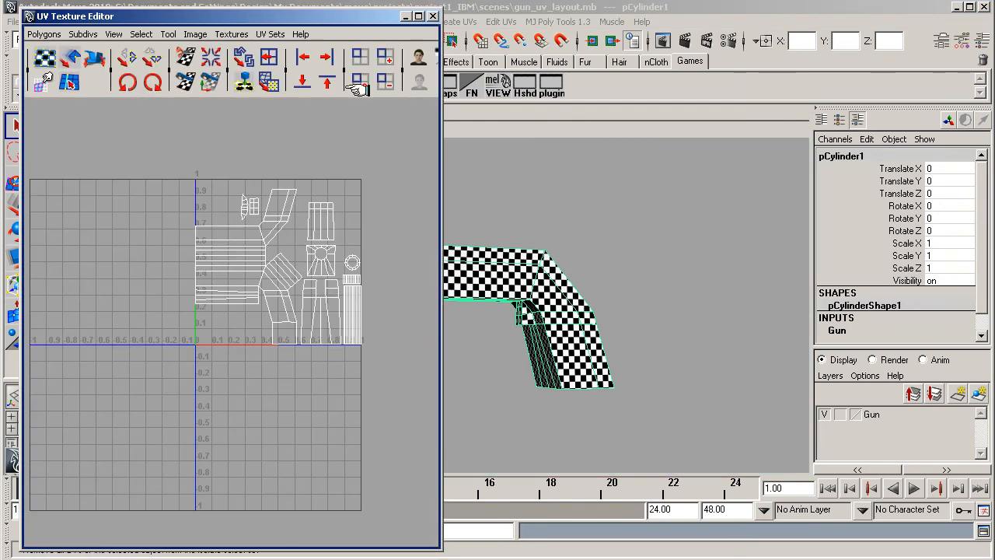